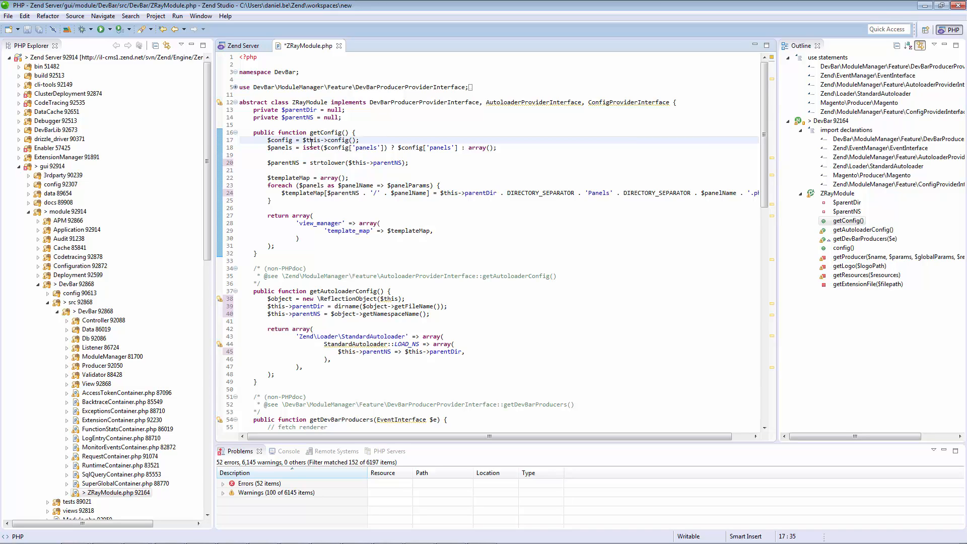
Mark $this, split the editor, expand Outline imports, then show the MyCompany (v1) API page.
double_click(312, 140)
text(emplateMap)
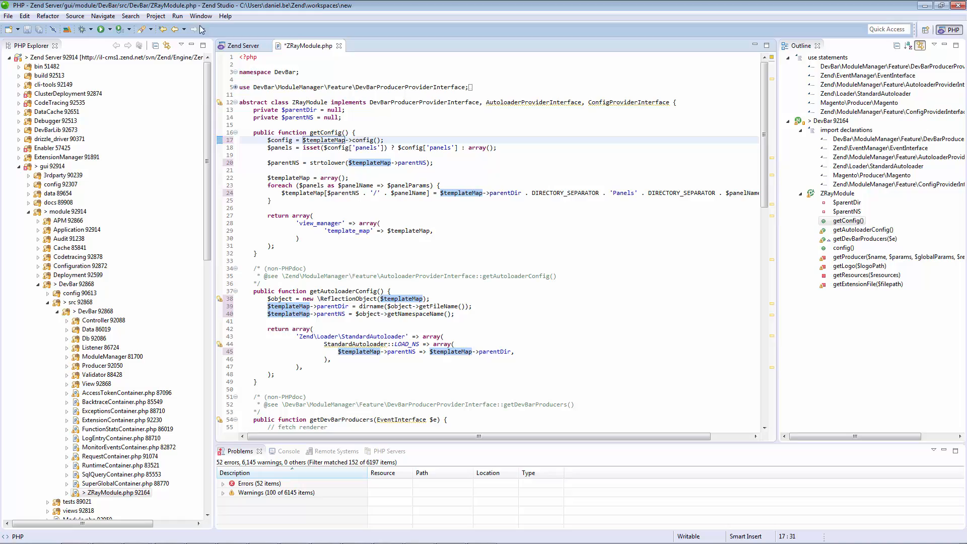
click(201, 16)
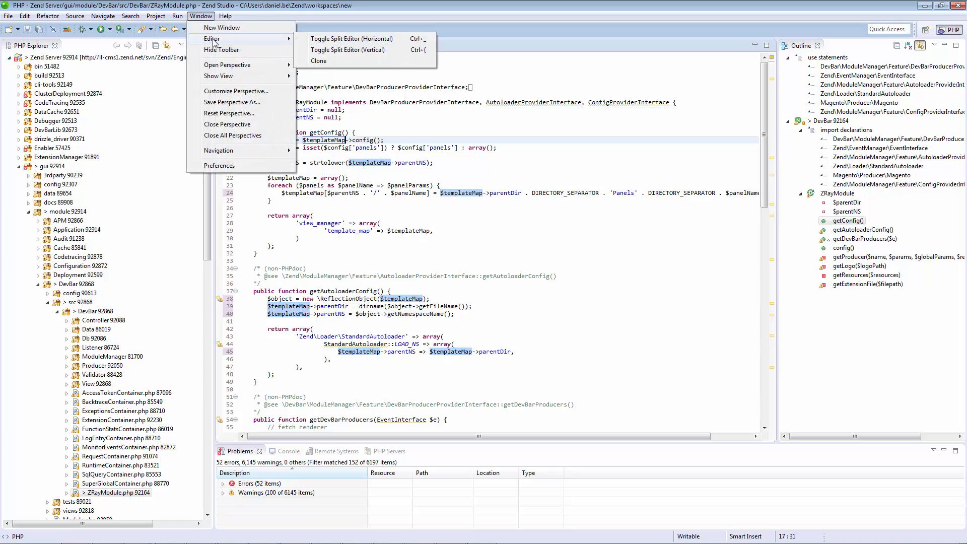
click(352, 38)
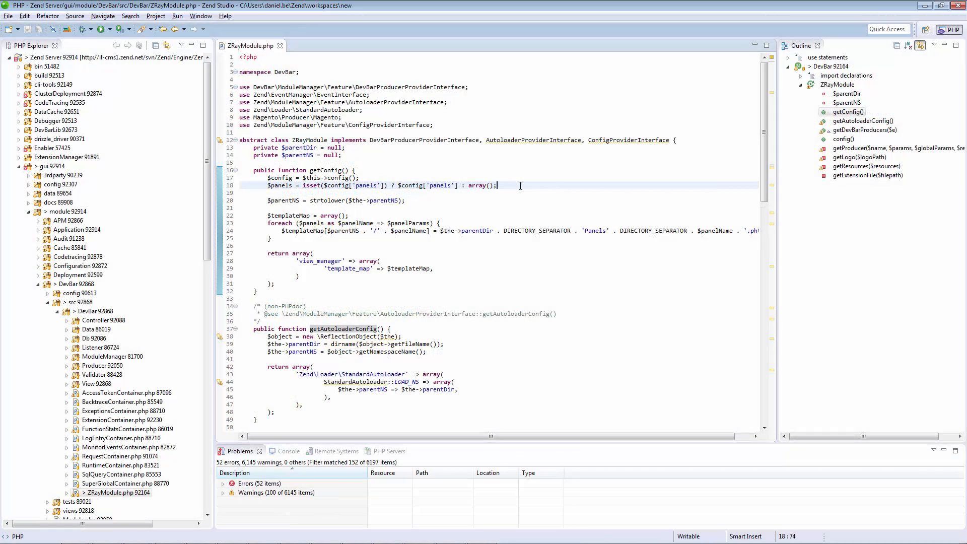
click(789, 75)
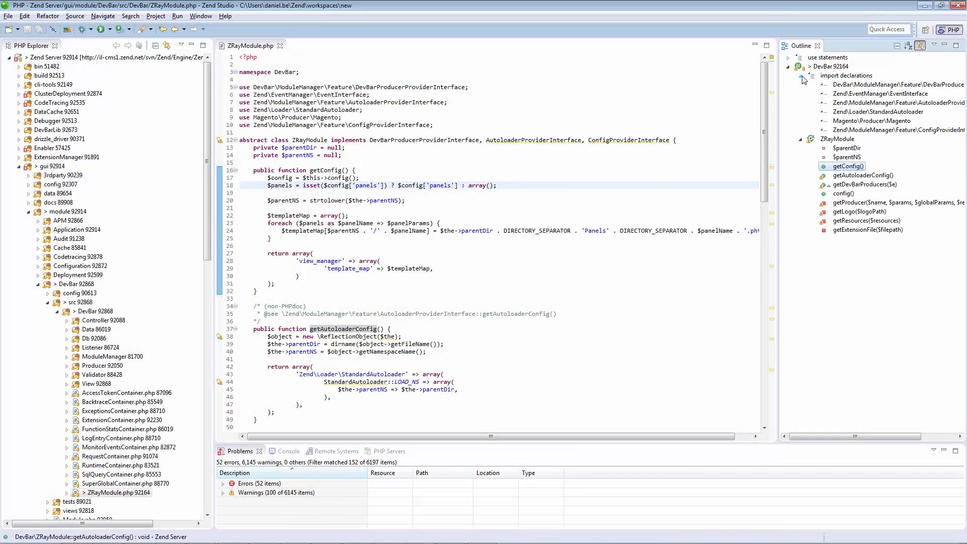
click(873, 120)
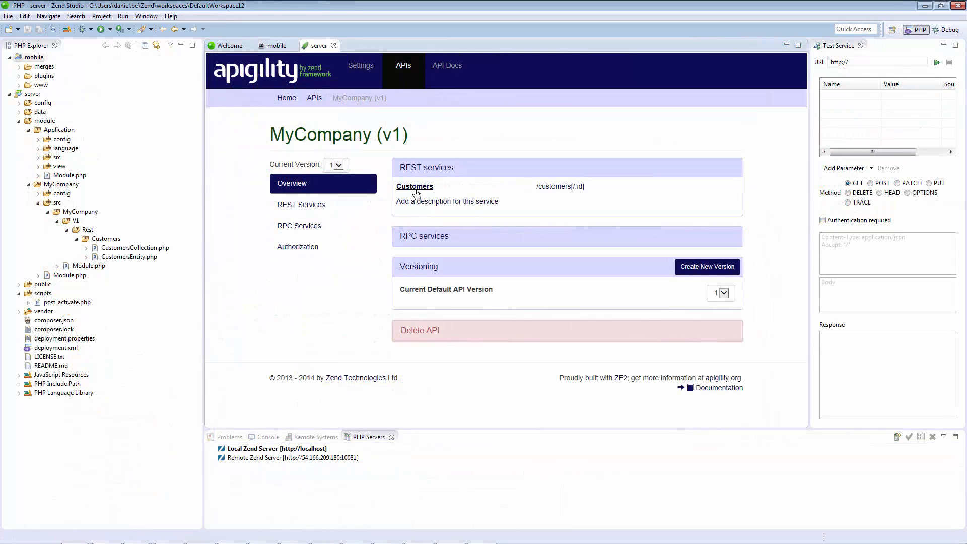
Open the Customers REST service, view its Settings, and run its test.
click(414, 186)
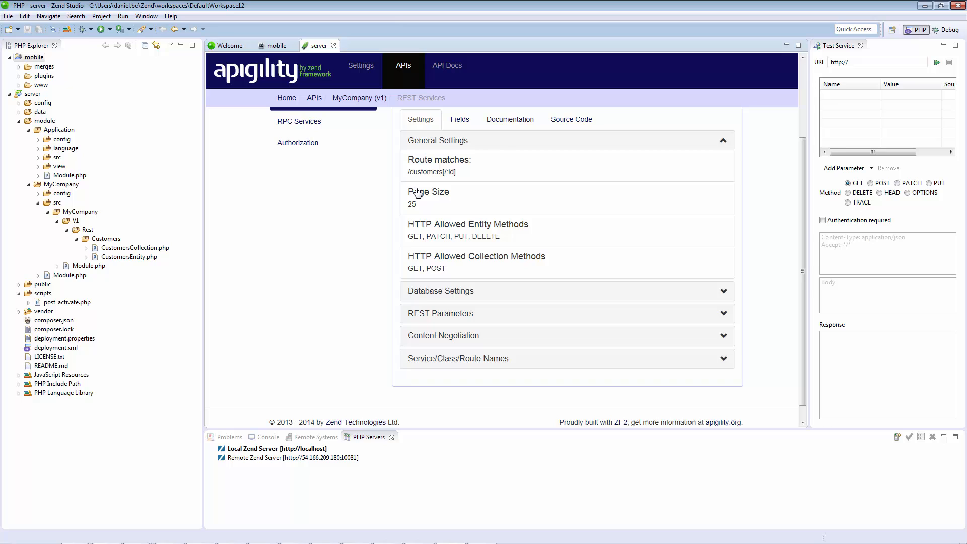
click(300, 156)
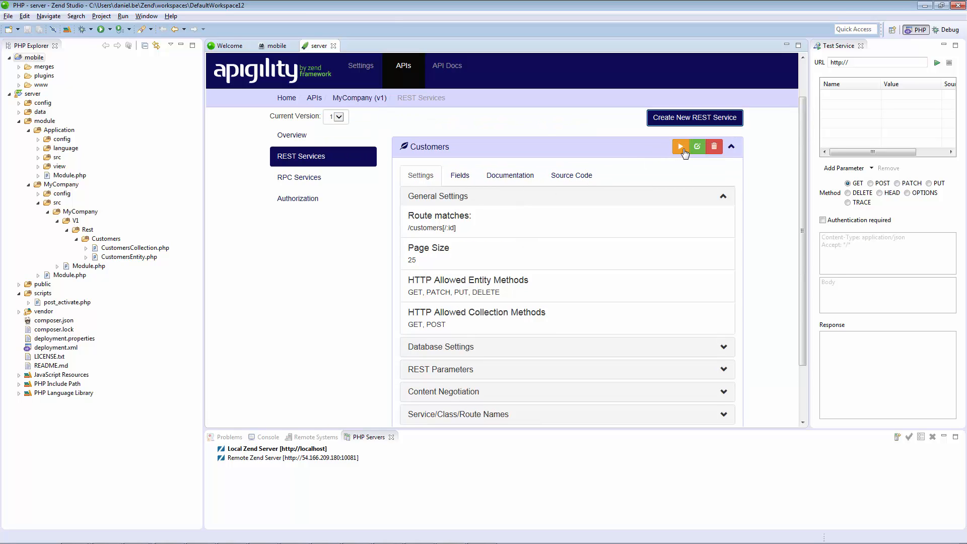
click(681, 146)
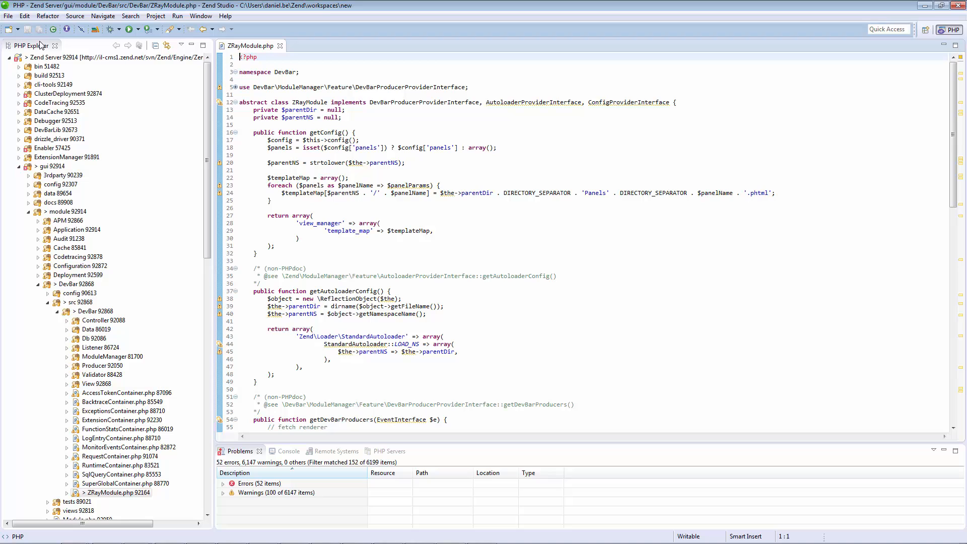
Start a Symfony project named new, to be created on a local server.
click(9, 16)
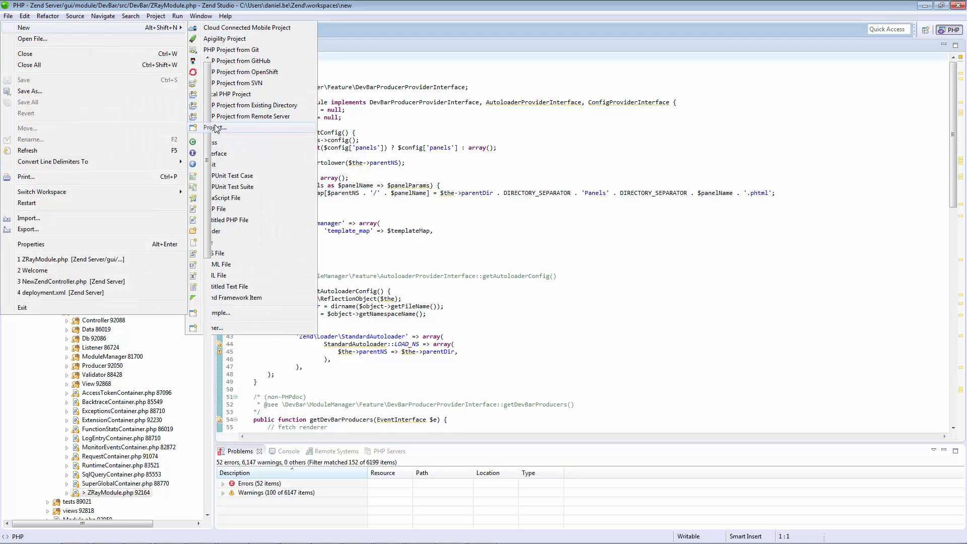
click(216, 128)
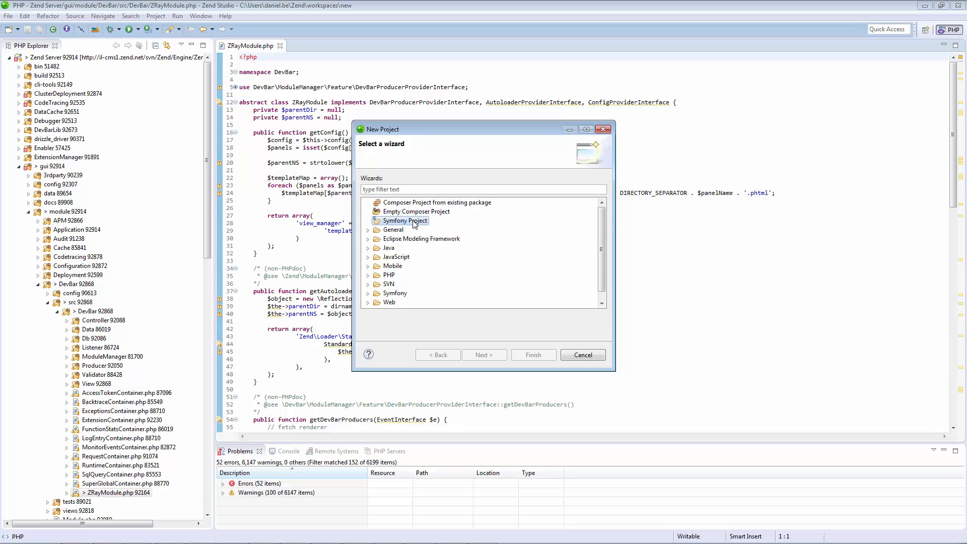
click(483, 355)
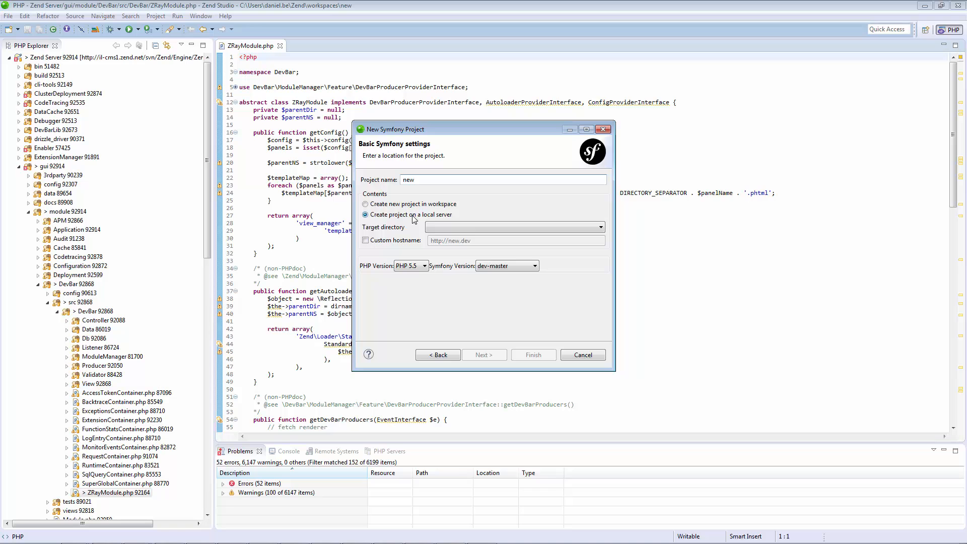
click(598, 226)
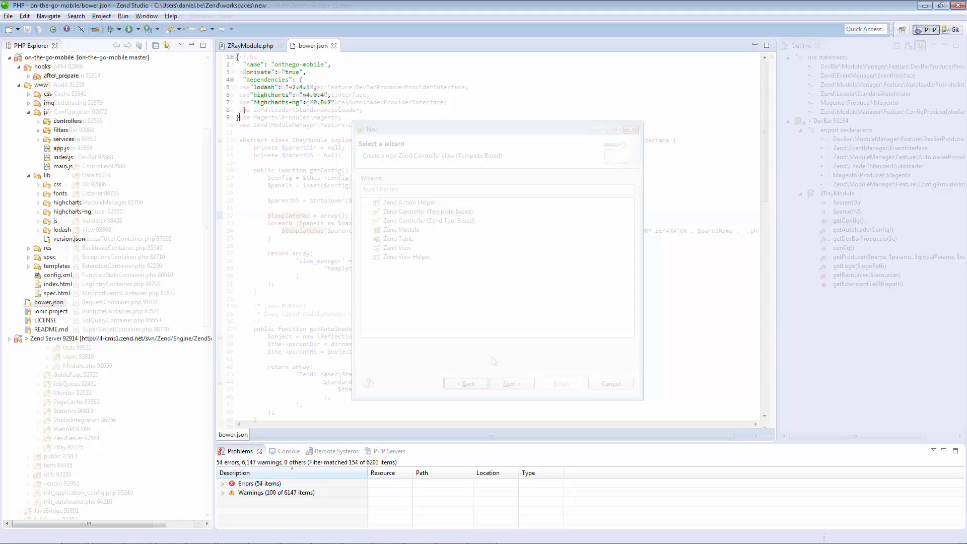
Advance the New Zend Controller wizard to the ZF2 controller template, then start a local PHP project.
click(511, 382)
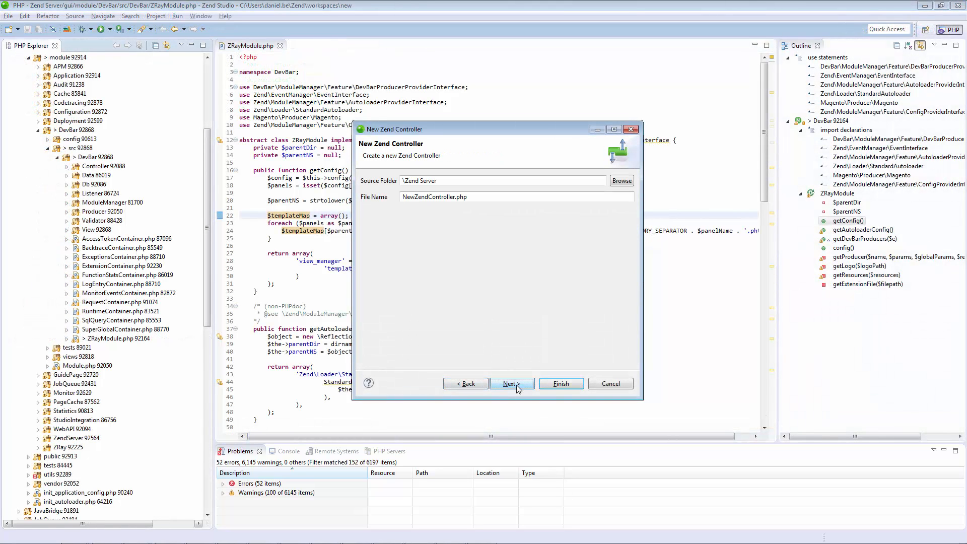
click(511, 383)
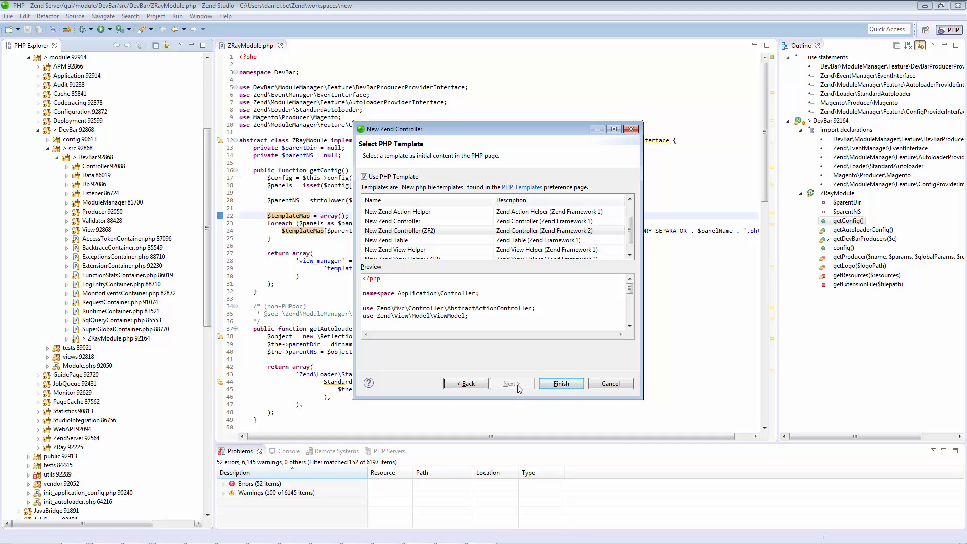
click(560, 383)
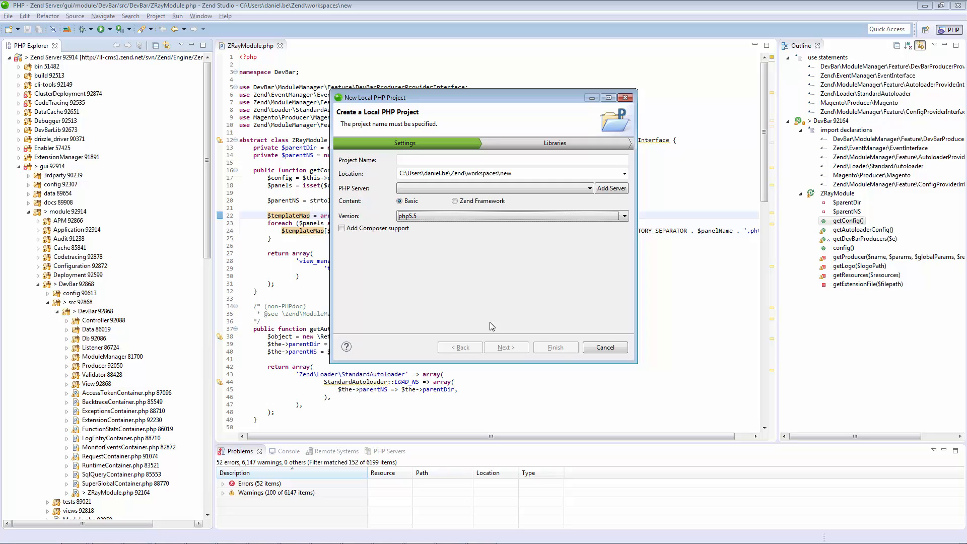
mouse_move(458, 232)
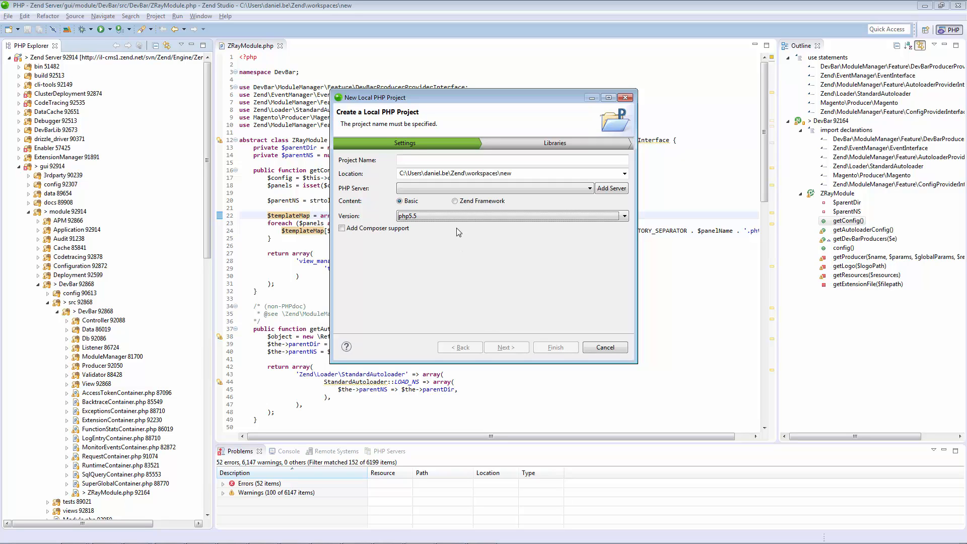
click(623, 215)
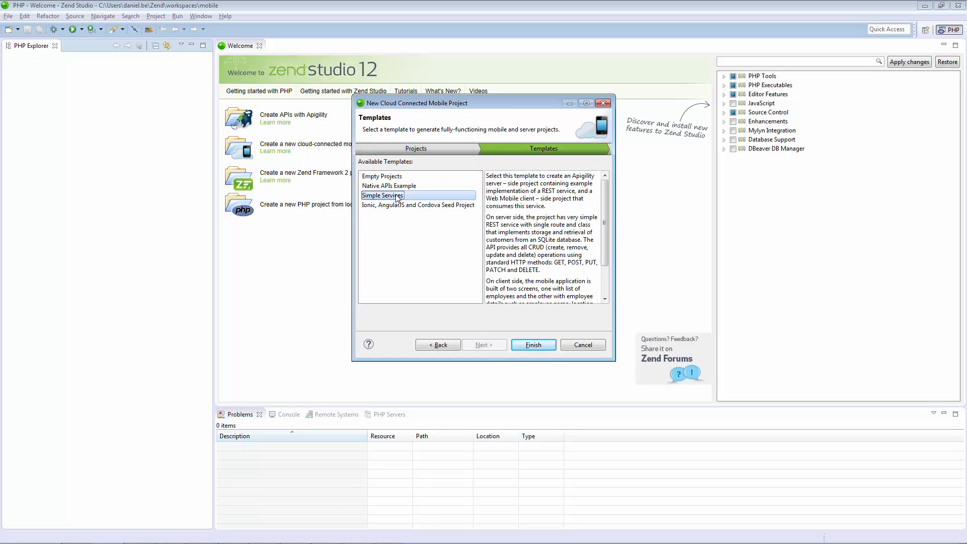
Pick the Simple Services template and finish creating mymobileapp.
click(532, 344)
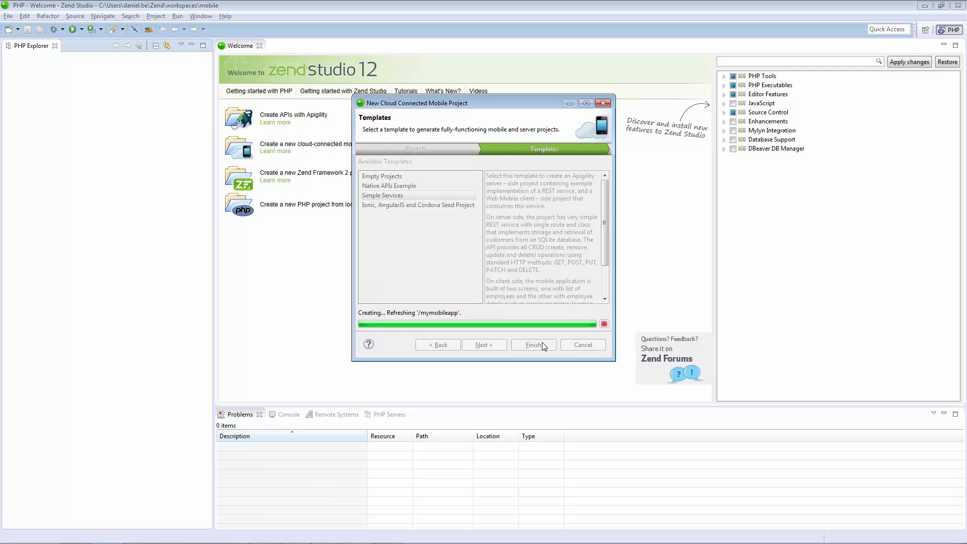
click(532, 345)
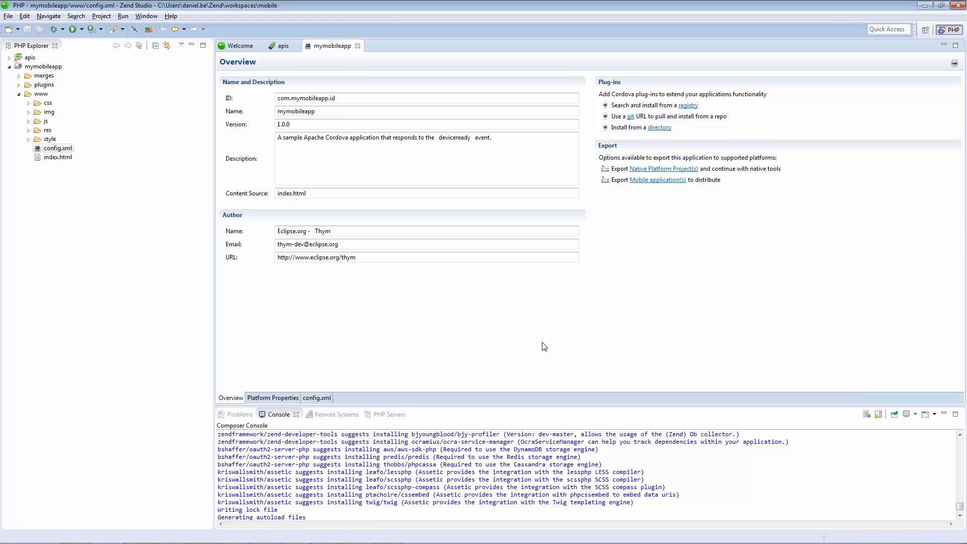
Send a GET request to the Customers service (200 OK), then return to mymobileapp's config.xml overview.
click(281, 45)
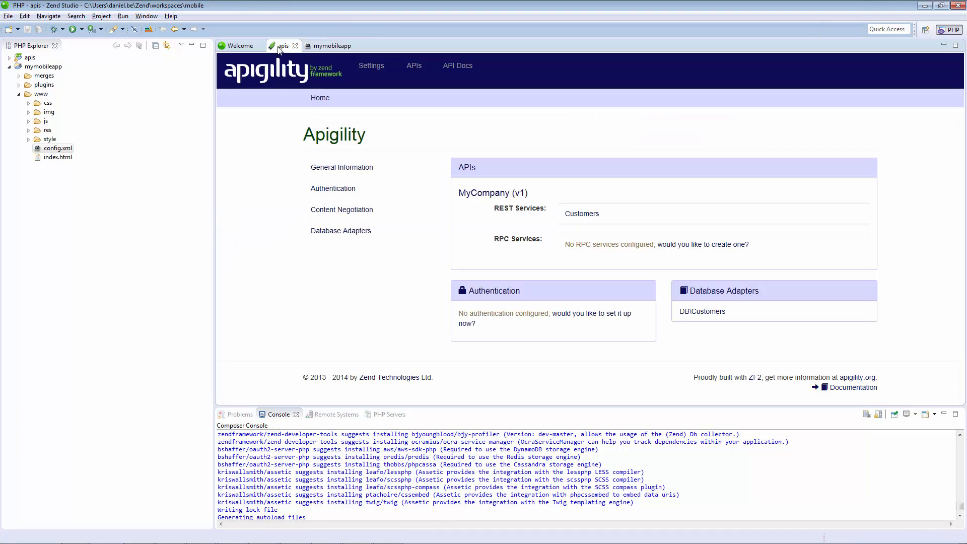
mouse_move(580, 213)
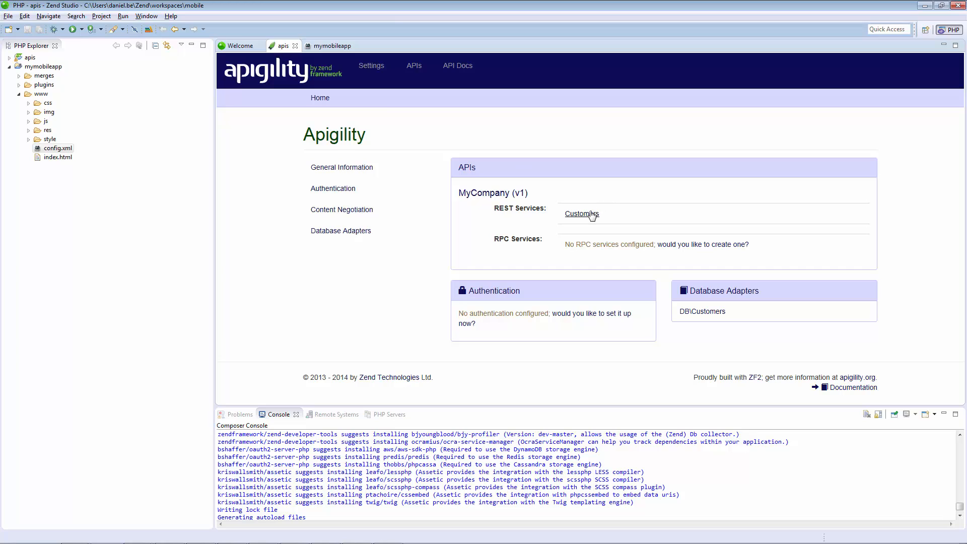
click(580, 214)
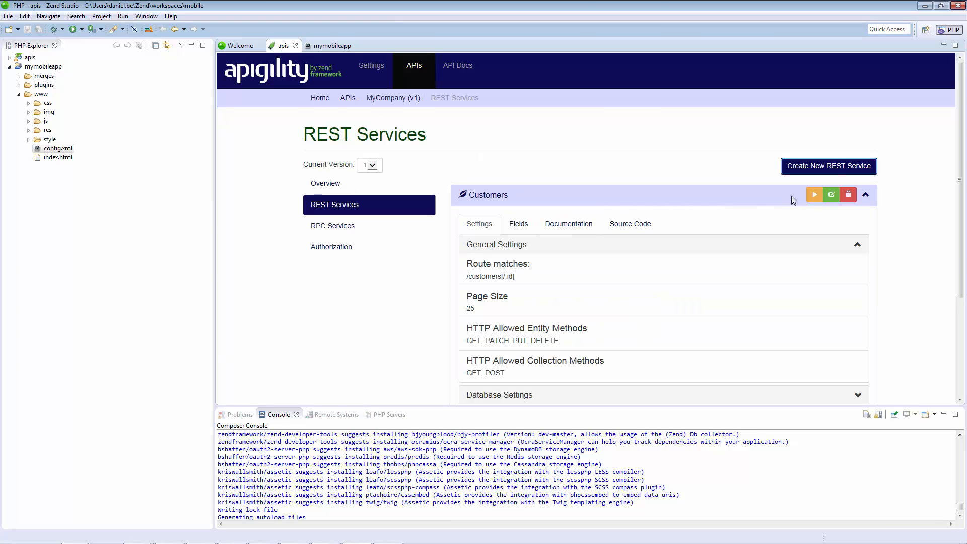
click(814, 195)
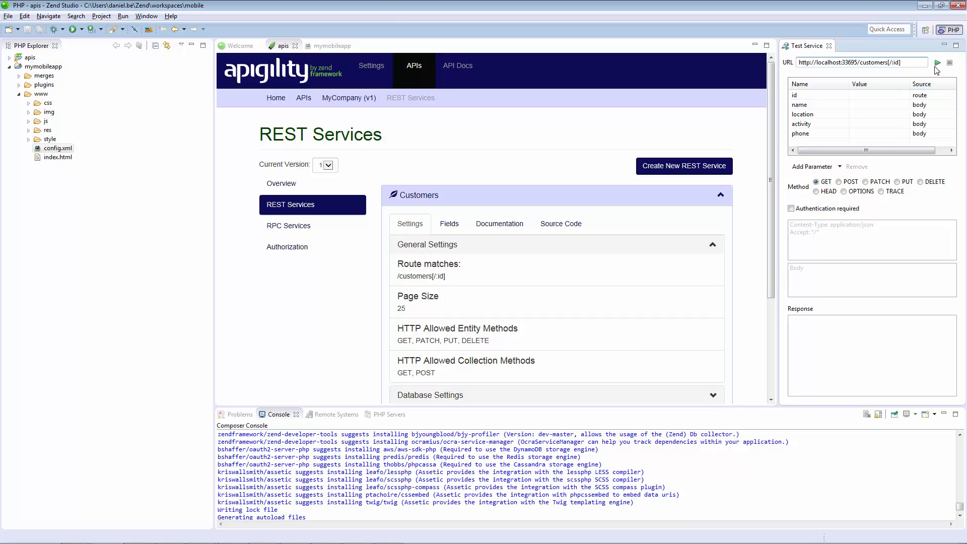
click(937, 63)
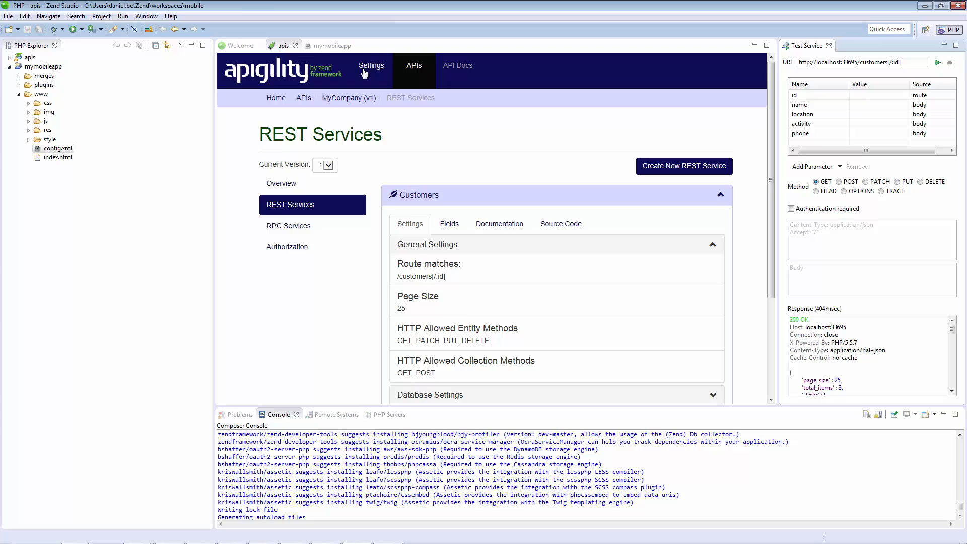
click(331, 46)
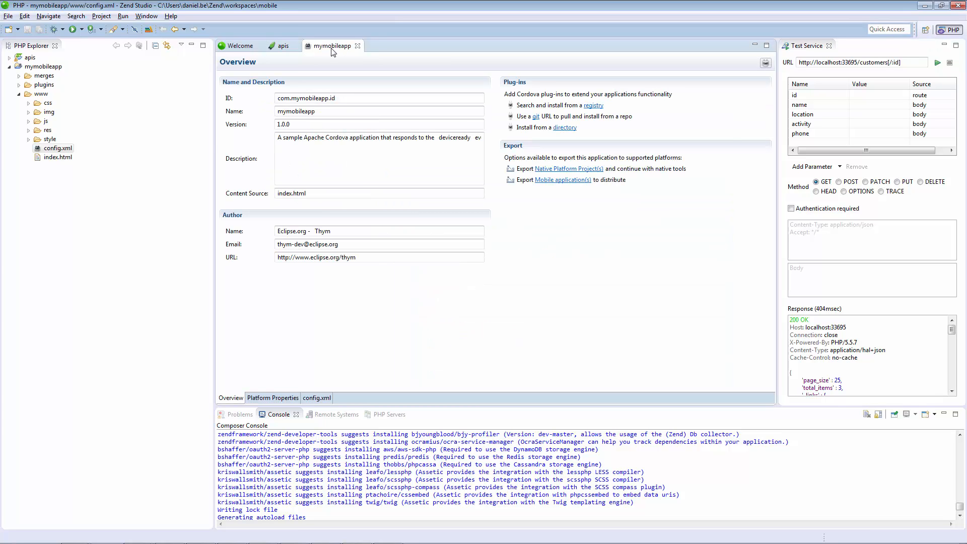
mouse_move(588, 112)
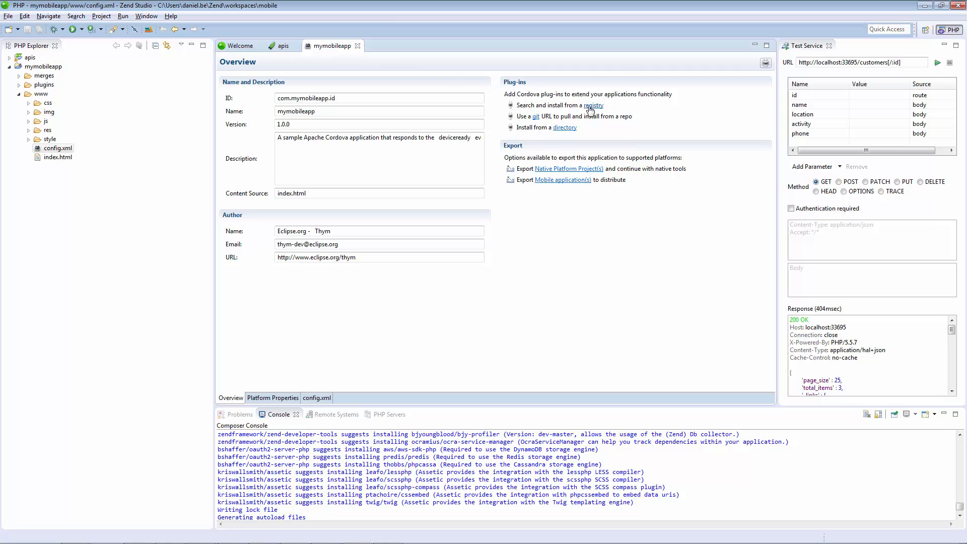
Browse the Cordova plug-in registry, close the discovery dialog, and open mymobileapp's index.html.
click(593, 104)
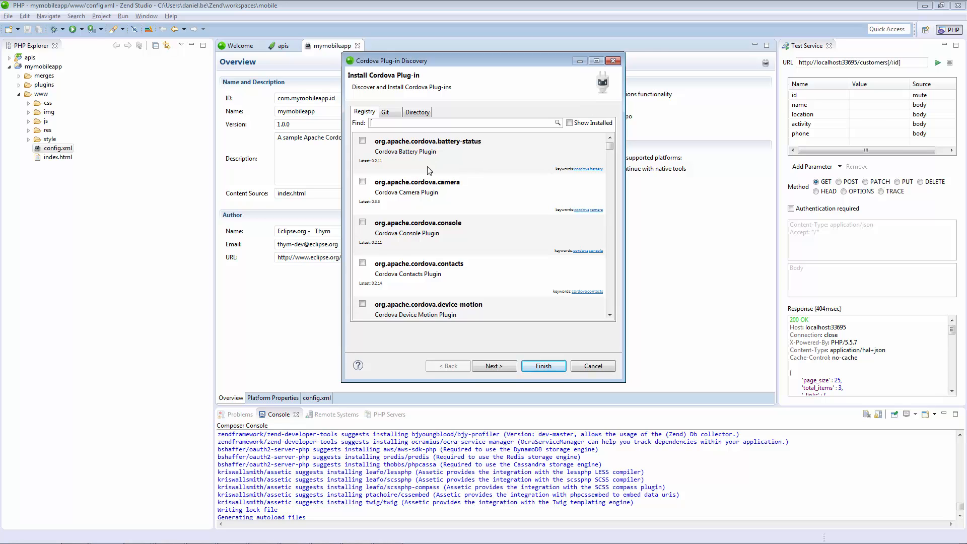
click(363, 183)
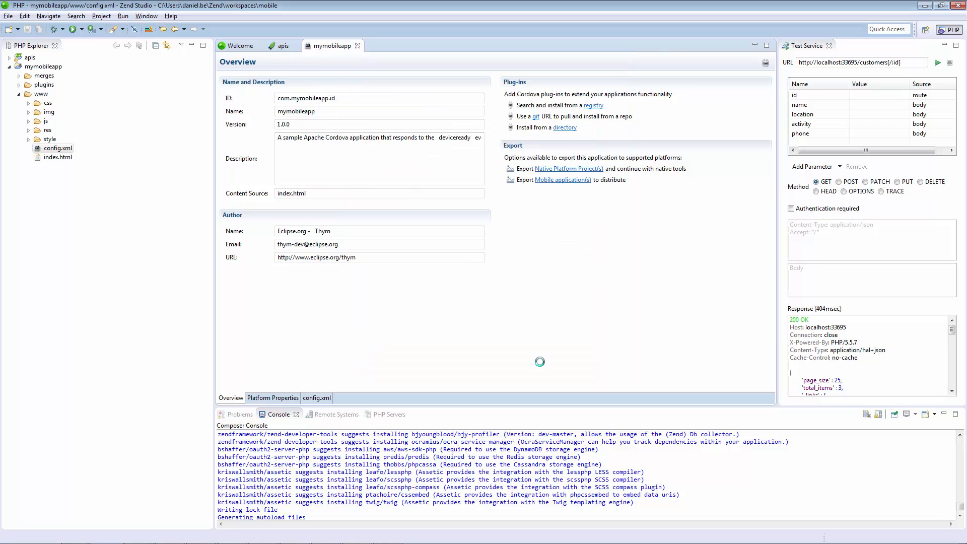
double_click(57, 157)
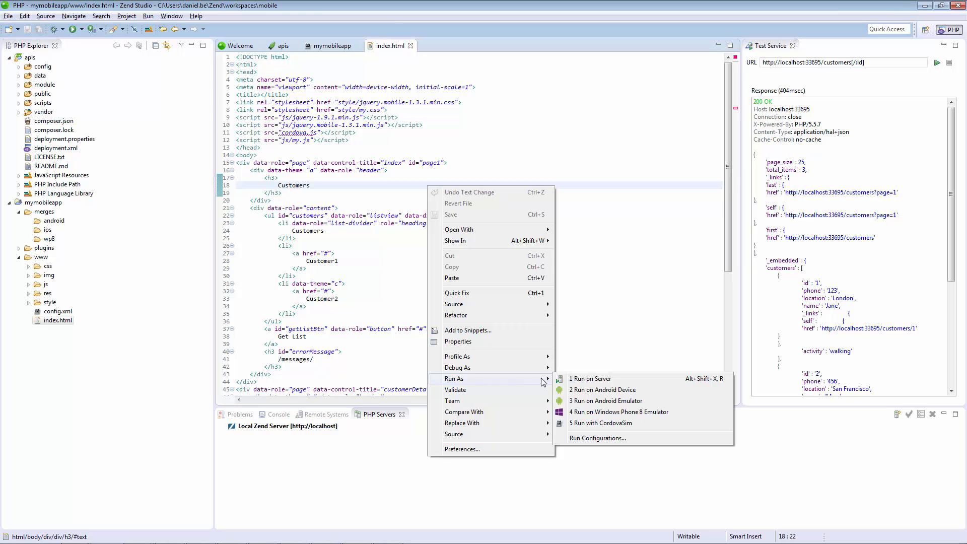
Run the mobile app, then the OnTheGo index.html, with CordovaSim.
click(599, 423)
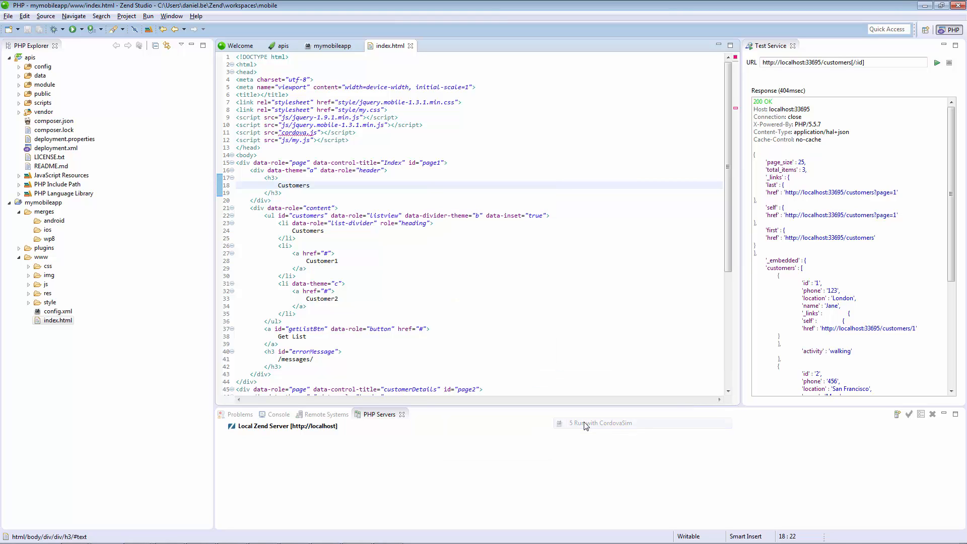
mouse_move(585, 425)
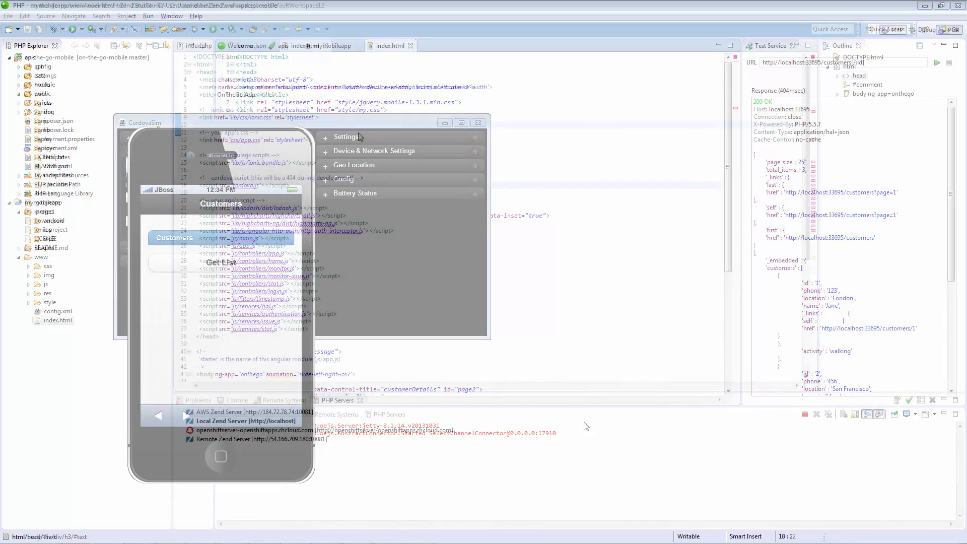
right_click(246, 126)
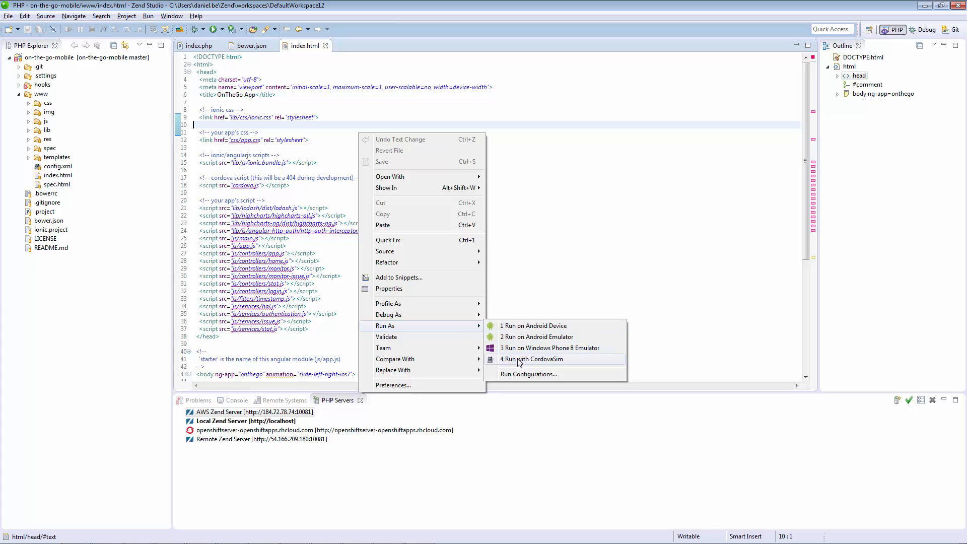
click(533, 359)
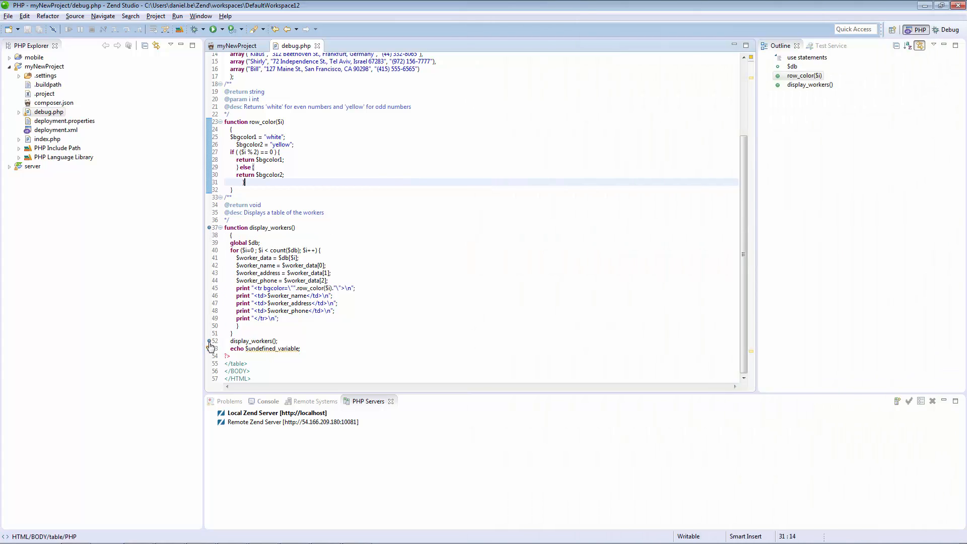
Debug debug.php as a PHP Web Application, switch to the Debug perspective, and resume.
right_click(48, 112)
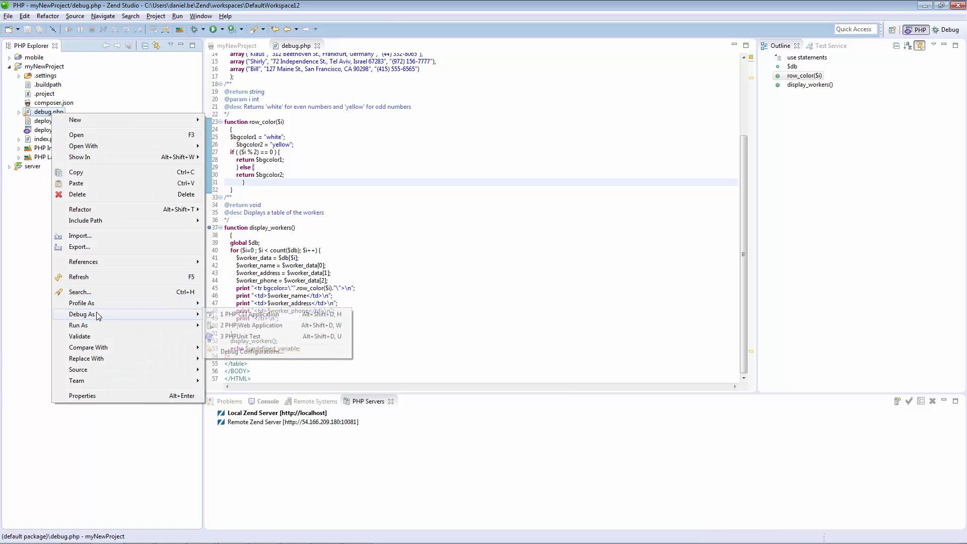
click(254, 324)
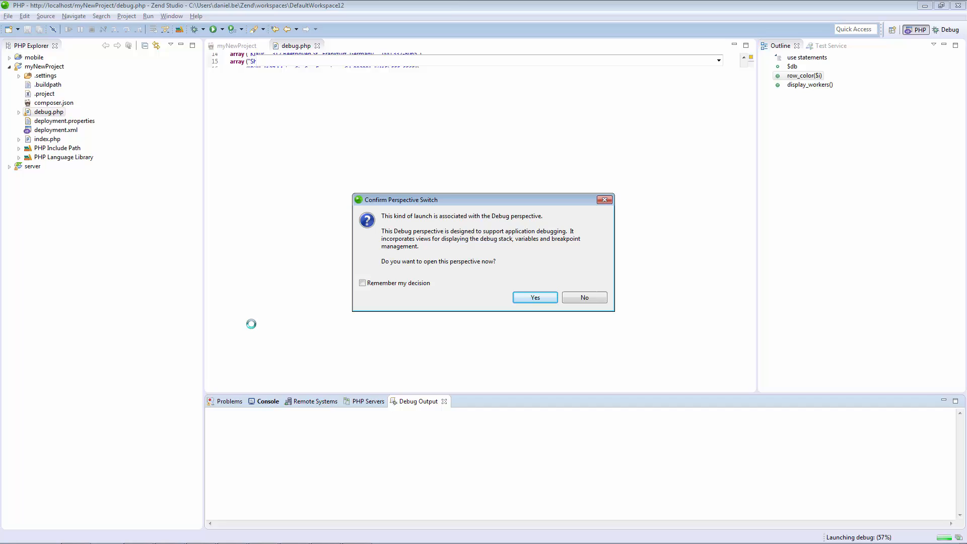
click(533, 298)
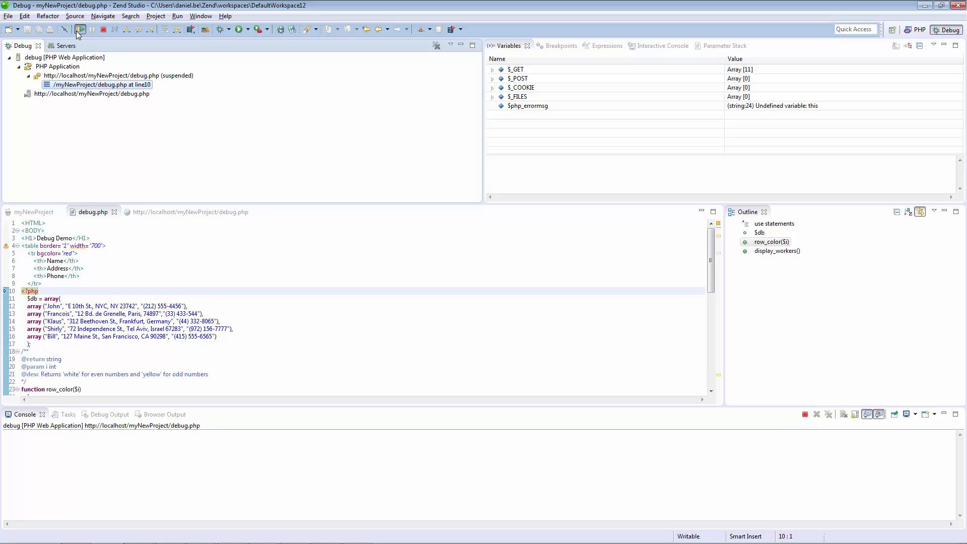
click(79, 29)
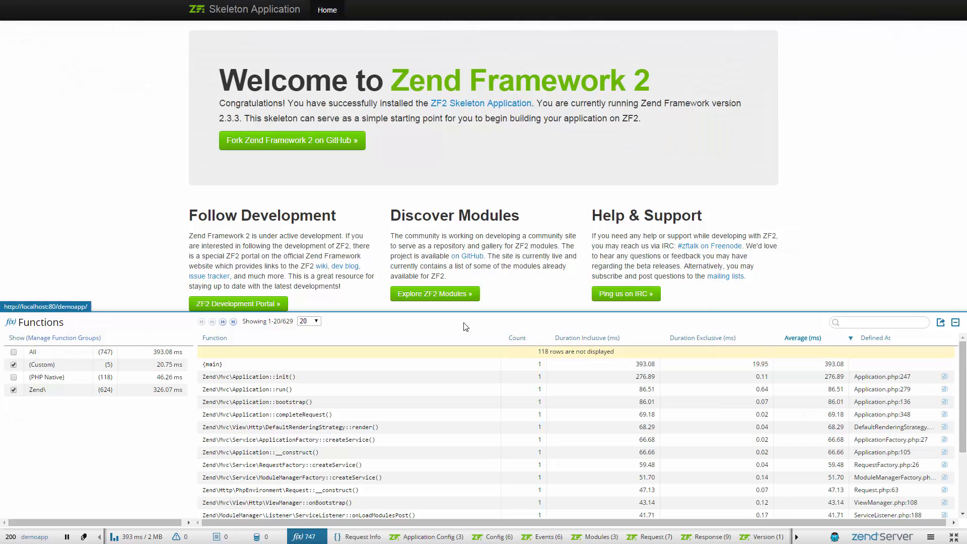
mouse_move(834, 536)
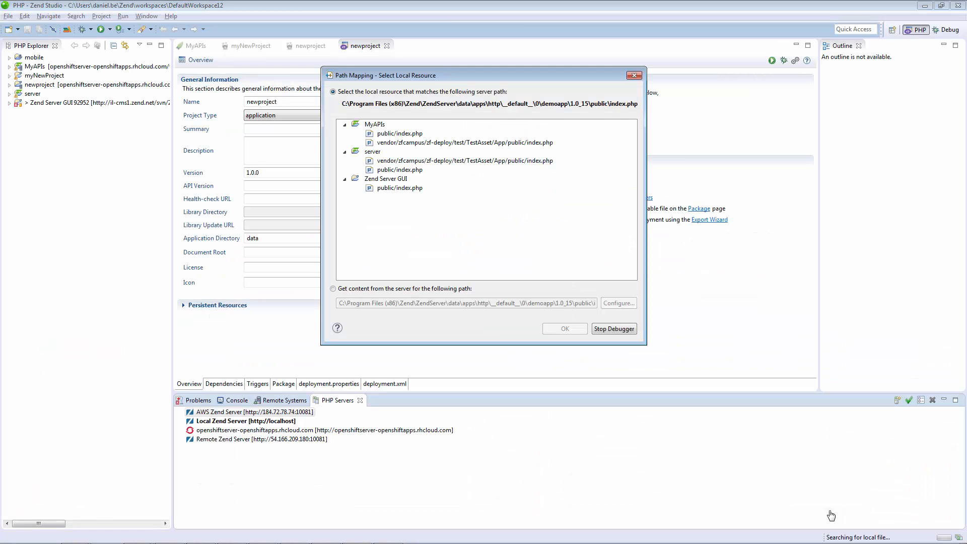
Map the path to server-fetched content, confirm, and accept the Debug perspective switch.
click(332, 289)
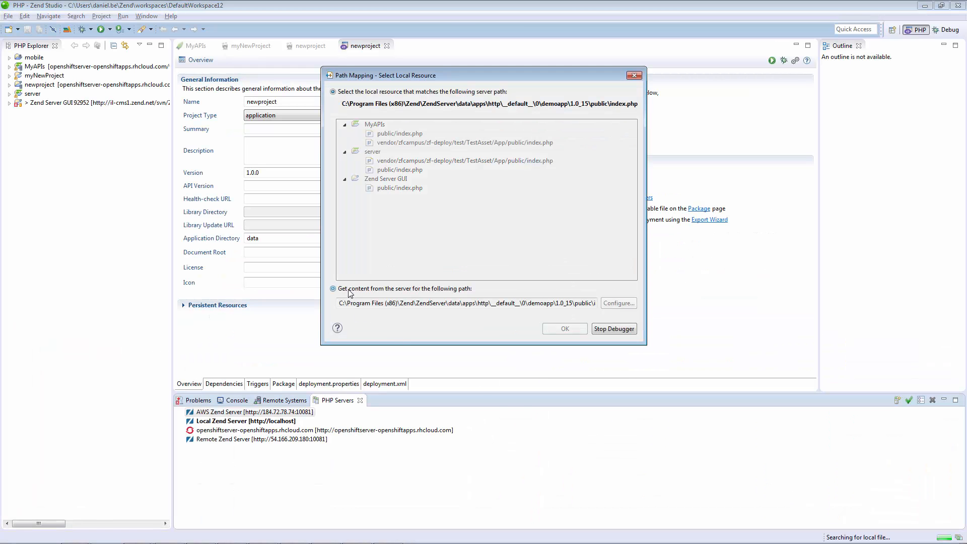
click(563, 328)
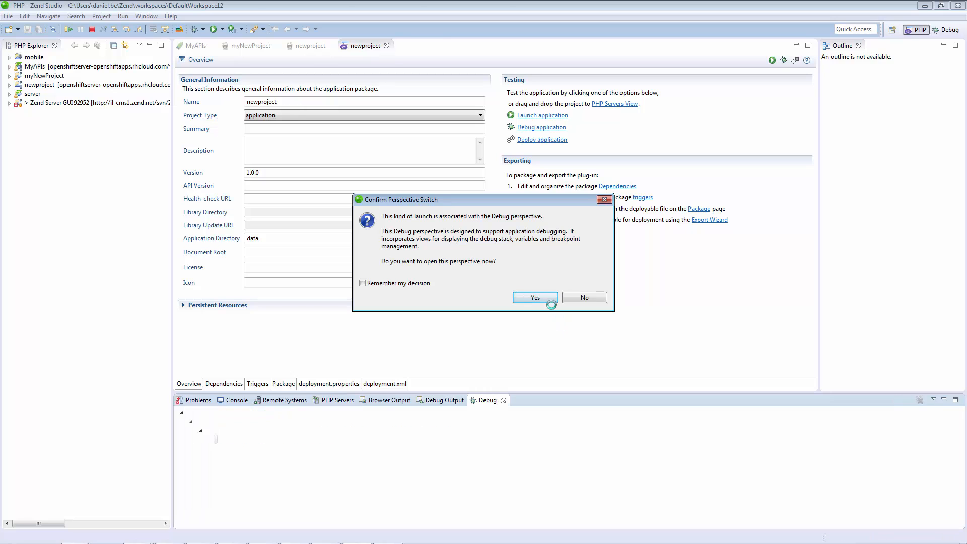
click(534, 297)
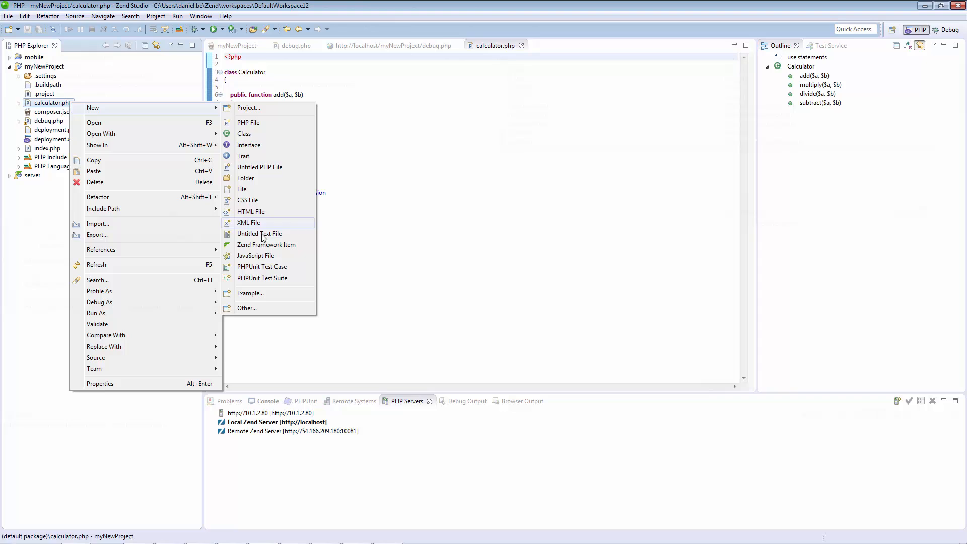
Generate a CalculatorTest case for the Calculator class and run it as PHPUnit tests.
click(261, 267)
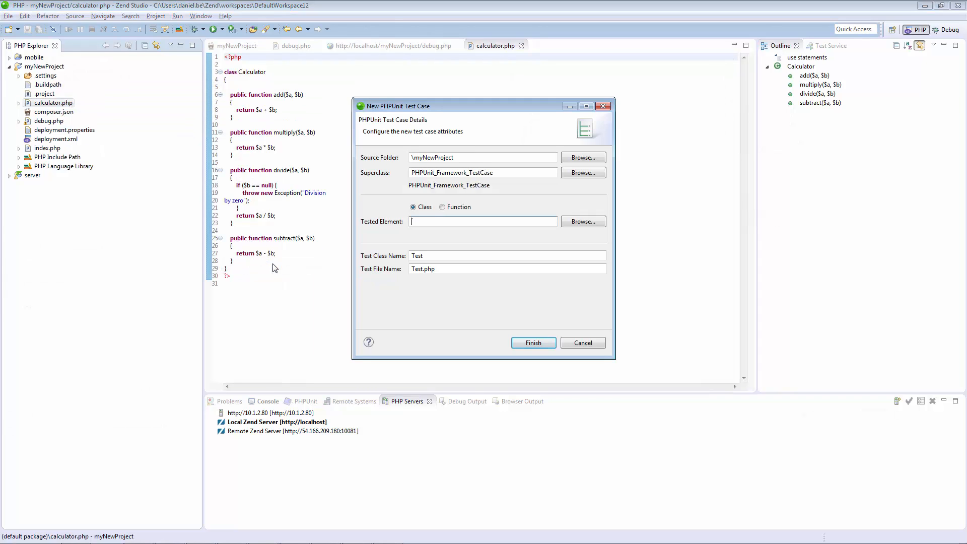
click(582, 222)
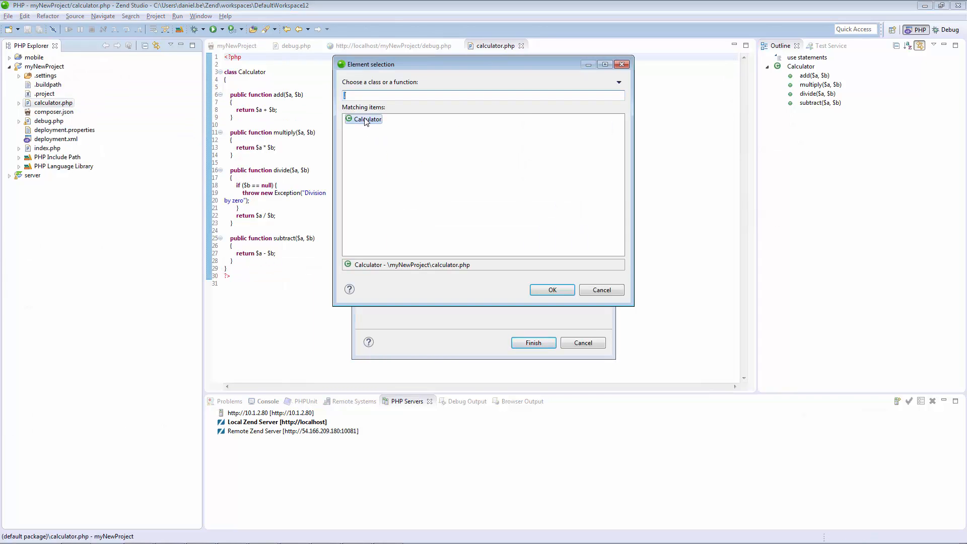
click(552, 290)
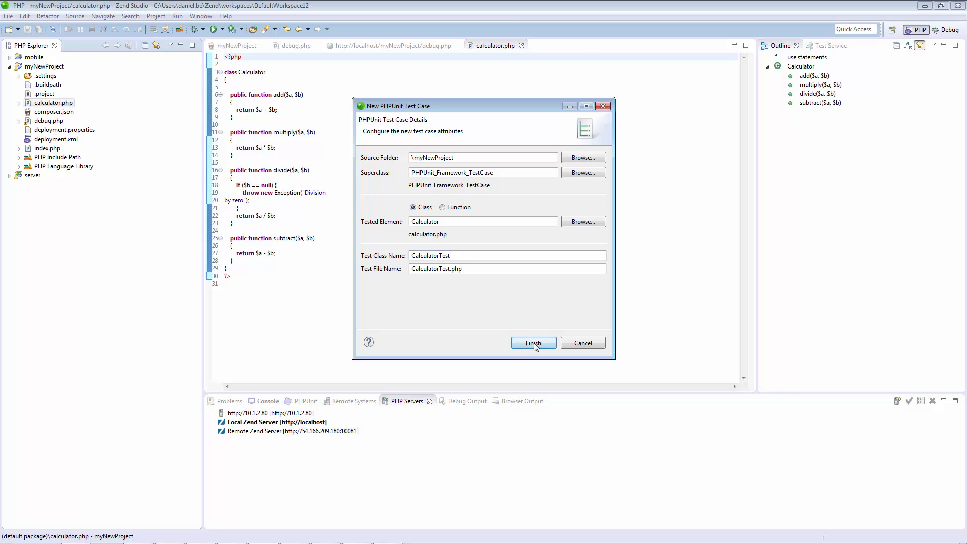
click(533, 343)
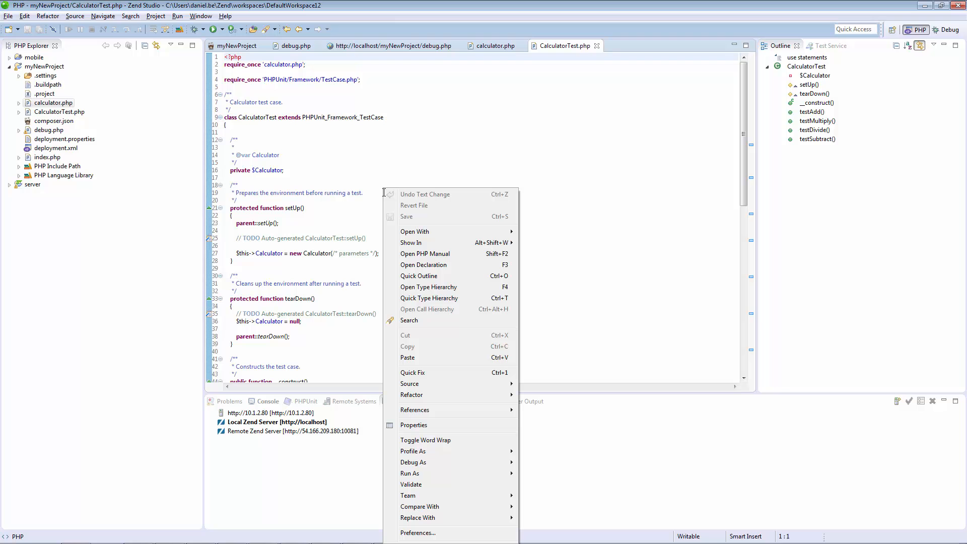
mouse_move(451, 473)
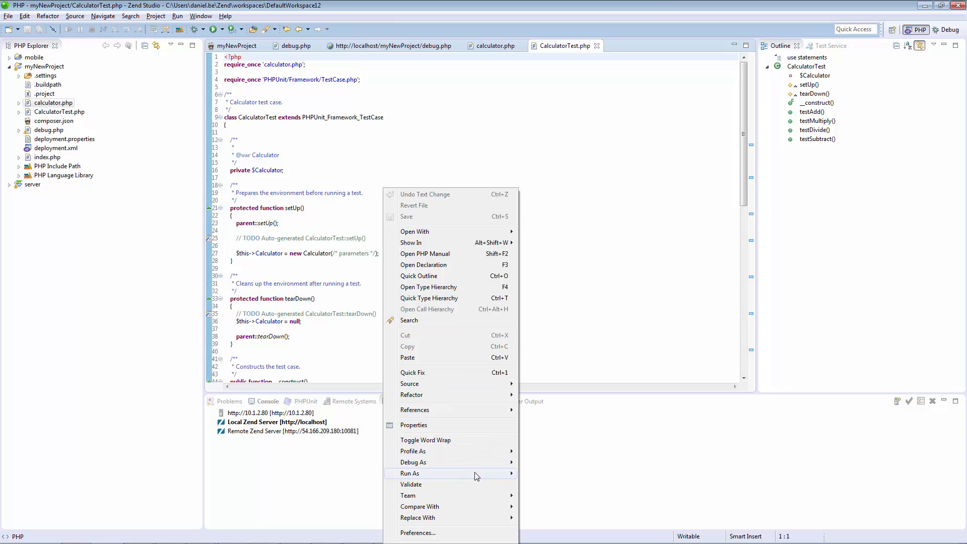
click(410, 473)
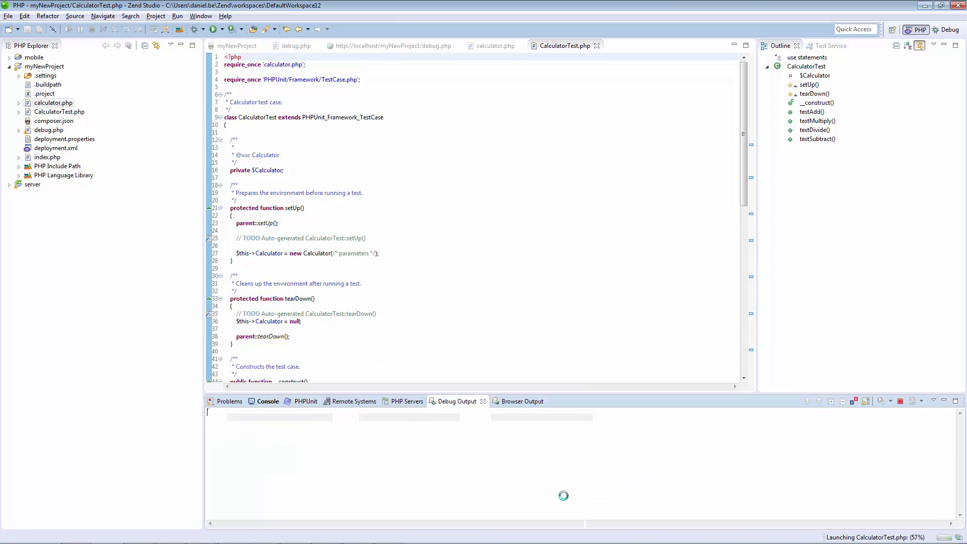
click(554, 347)
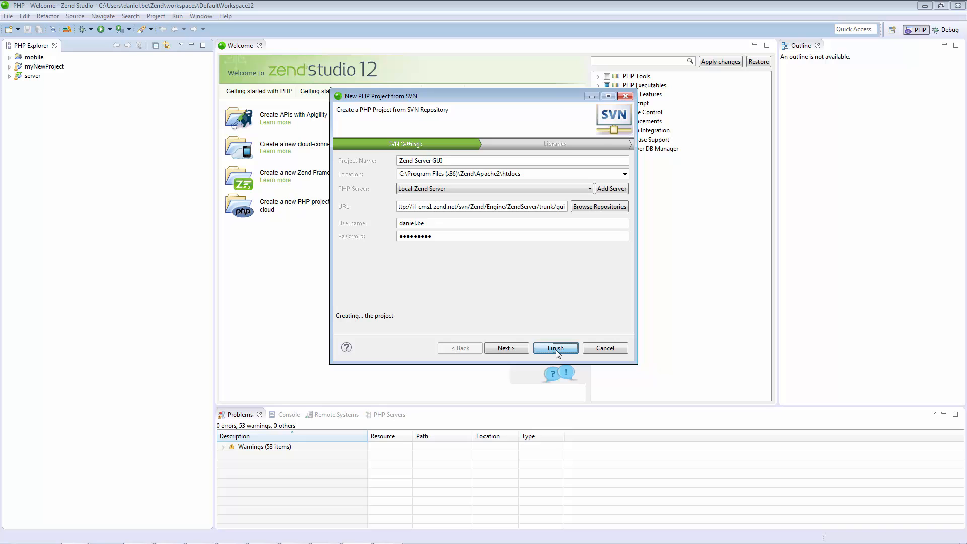
Finish the SVN project wizard so Zend Server GUI checks out into the workspace.
click(554, 348)
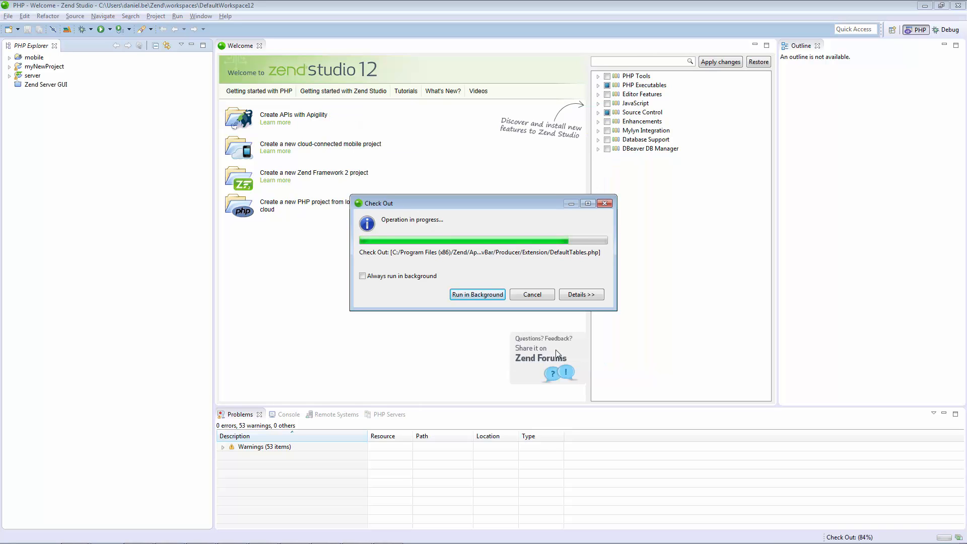
click(580, 294)
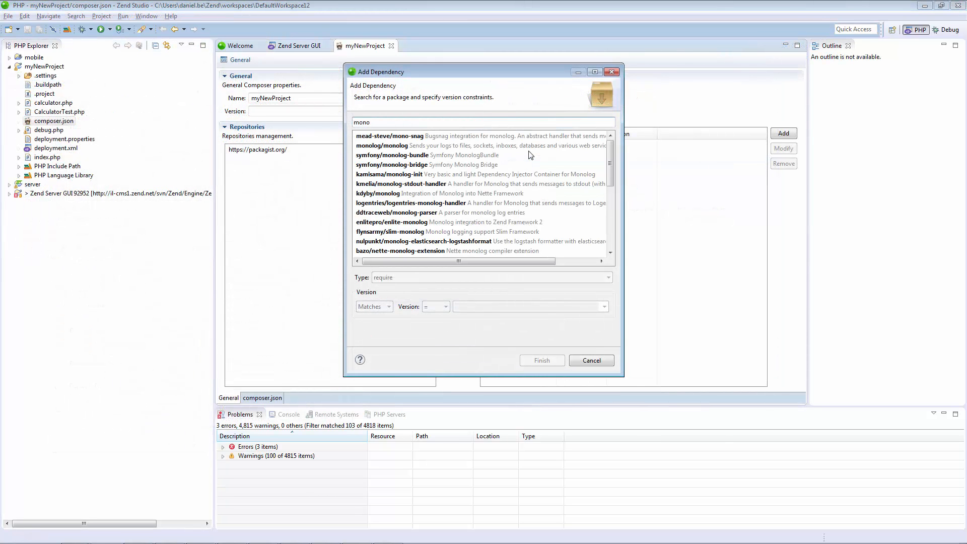
Add monolog/monolog =1.11.0 as a require dependency and install the Composer dependencies.
click(381, 145)
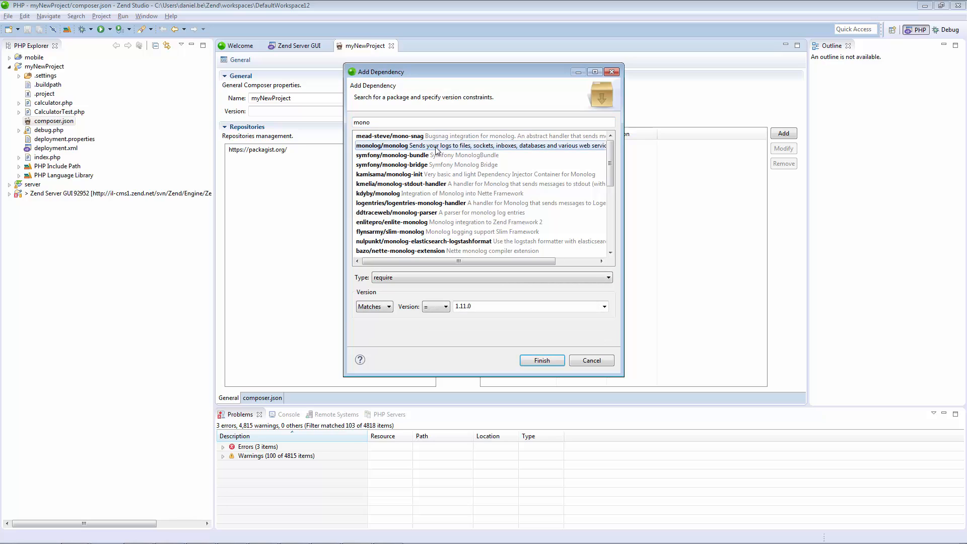
click(541, 360)
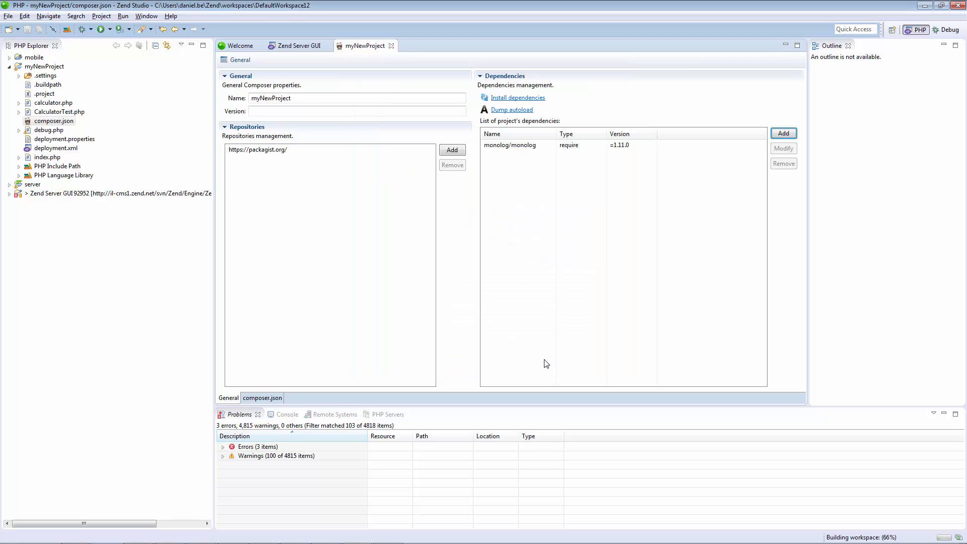
click(517, 97)
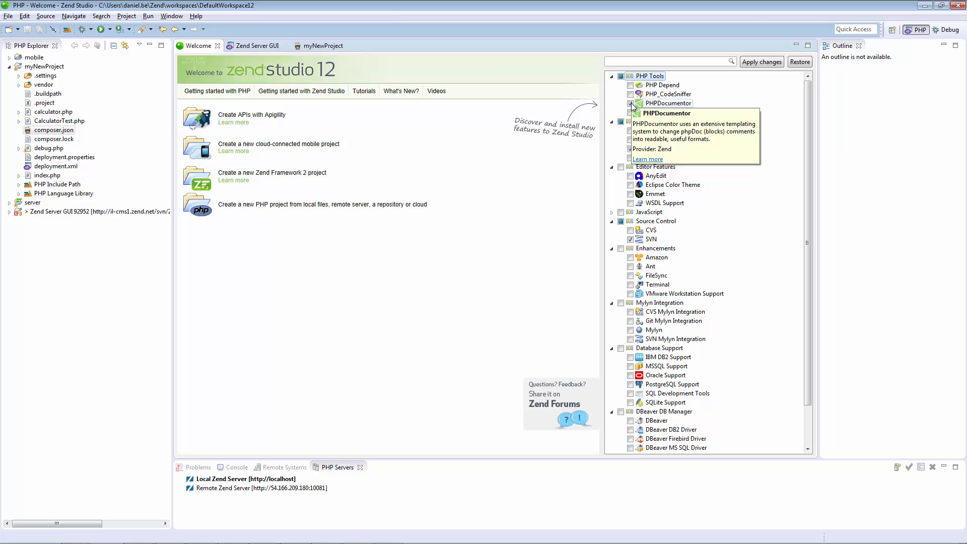
Select PHPDocumentor and Eclipse Color Theme, apply the changes, and restart Zend Studio.
click(630, 103)
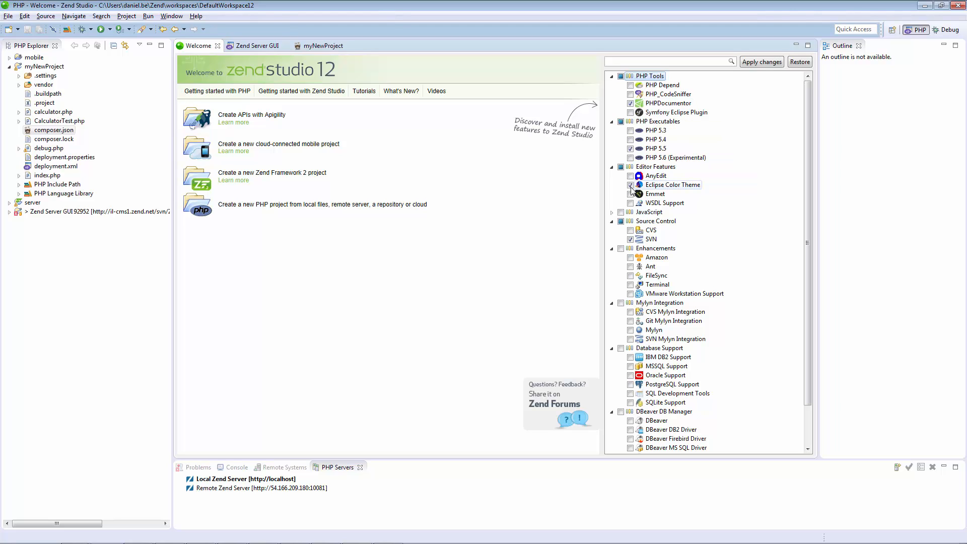
mouse_move(671, 184)
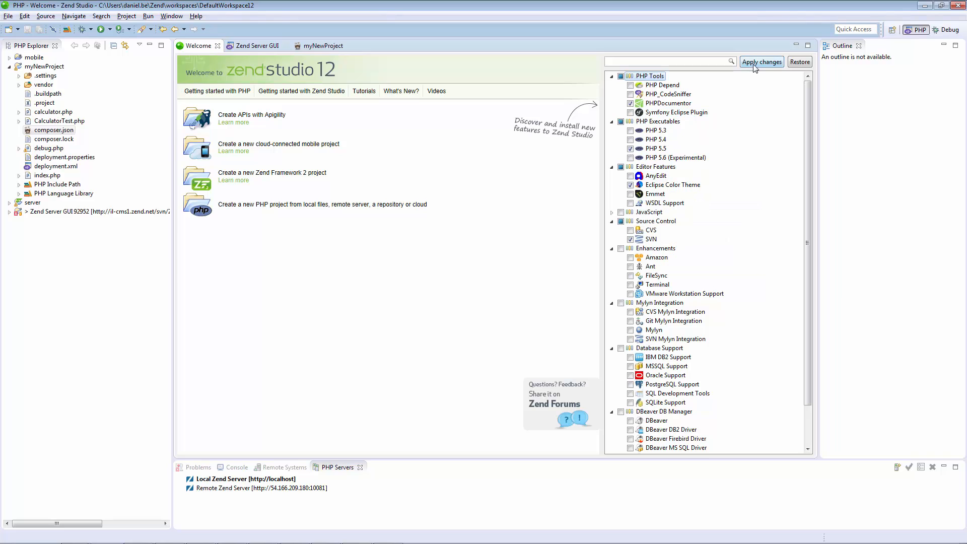
click(761, 61)
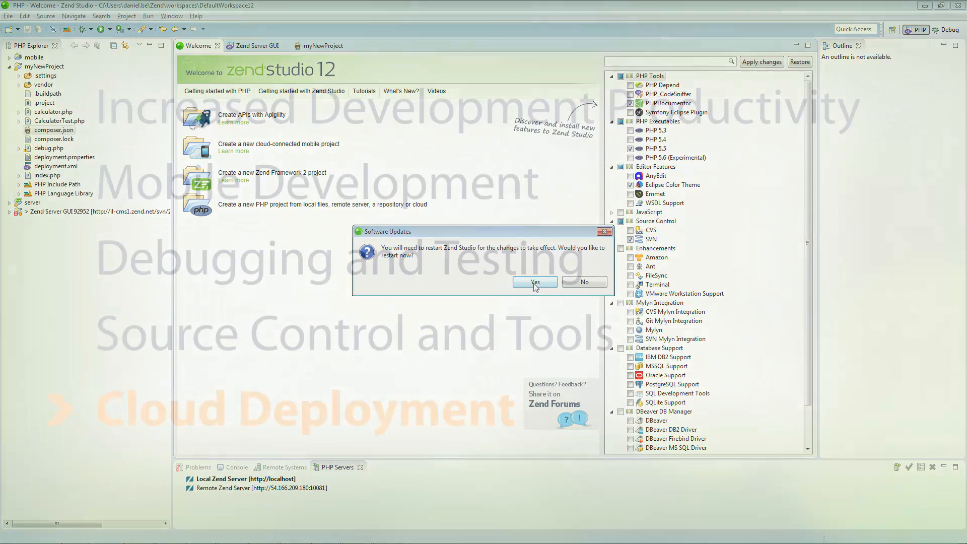
click(533, 282)
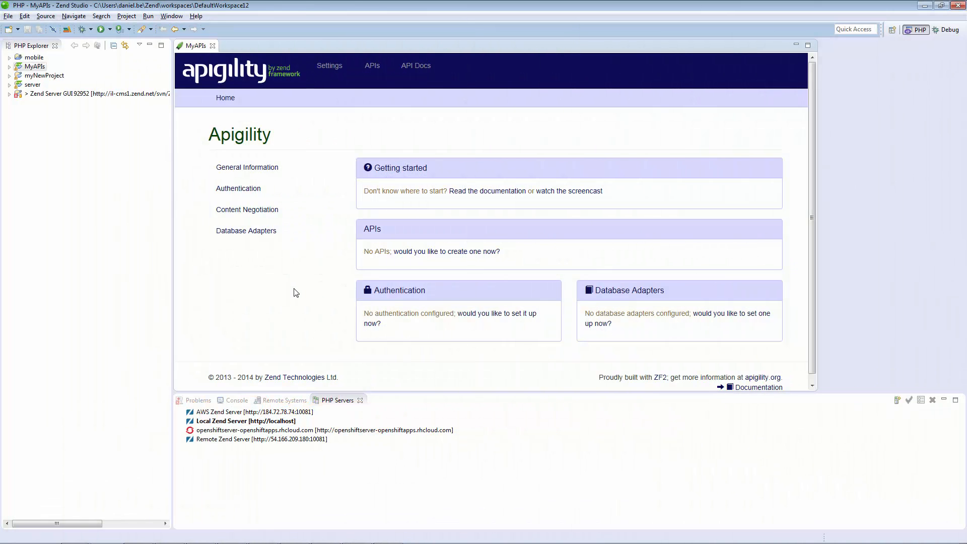
Drop the MyAPIs project onto the OpenShift server and confirm the deployment.
click(34, 66)
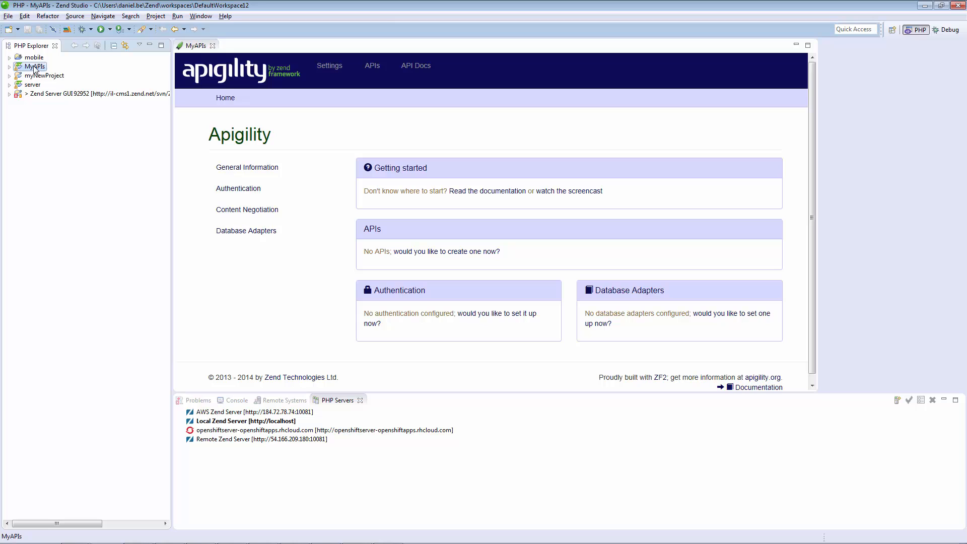
click(245, 420)
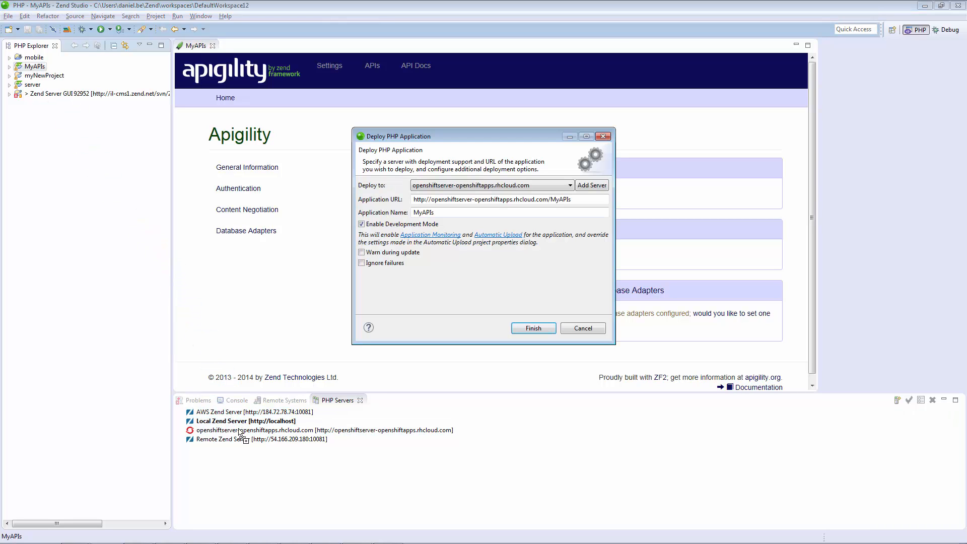
mouse_move(532, 328)
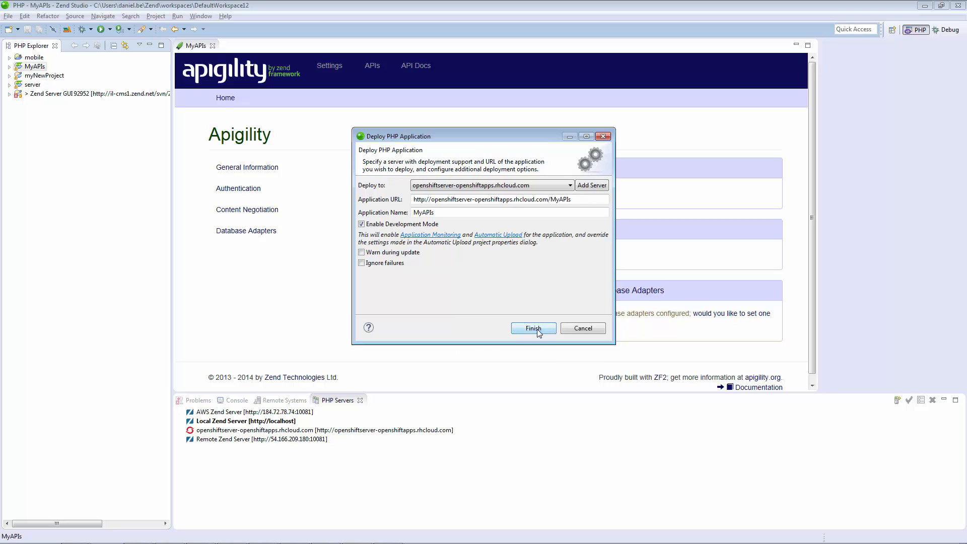
click(533, 327)
text(newproje)
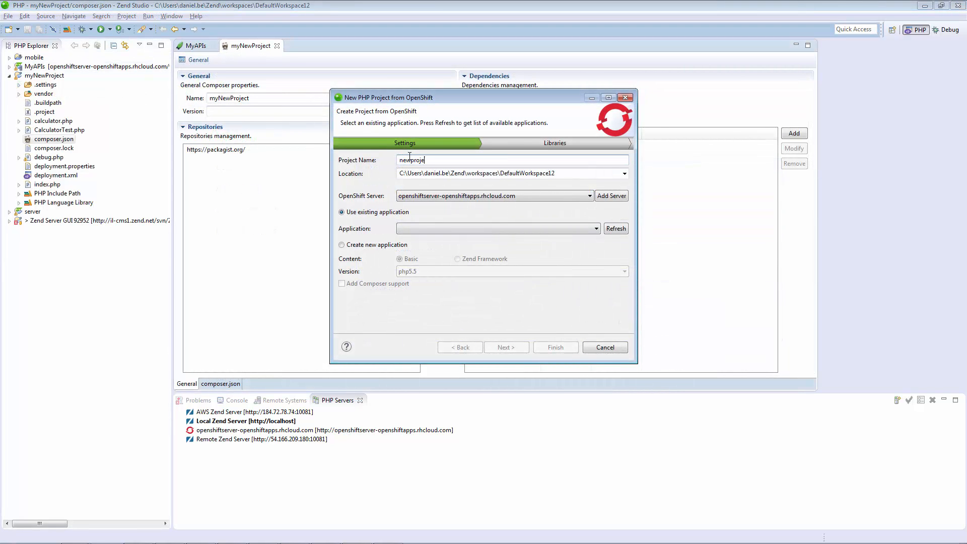
Name the project newproject as a new OpenShift application with Composer support and finish.
text(ct)
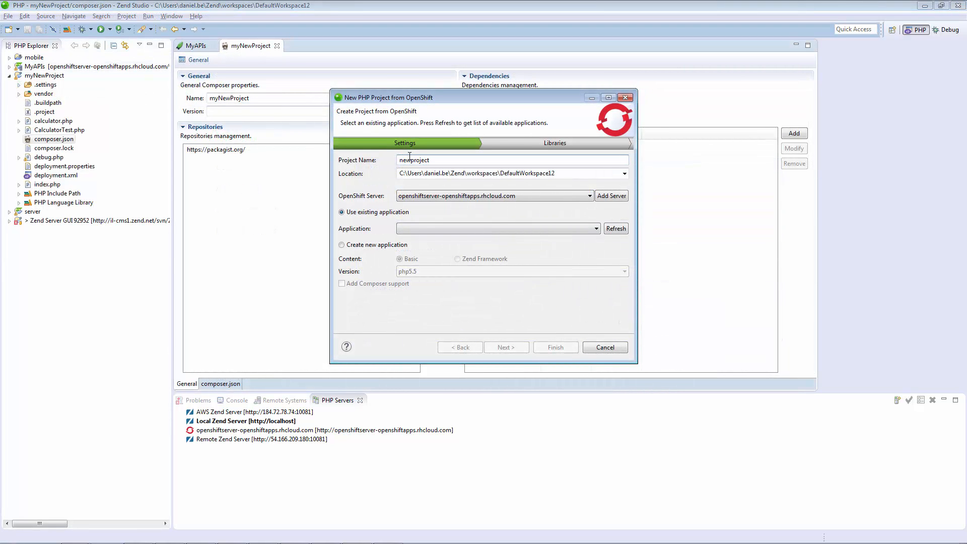
click(341, 244)
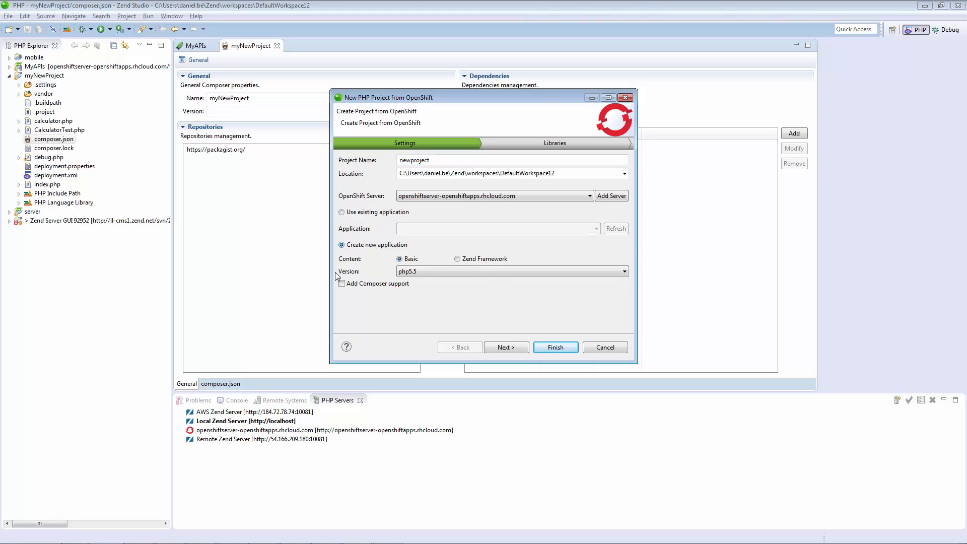
click(341, 283)
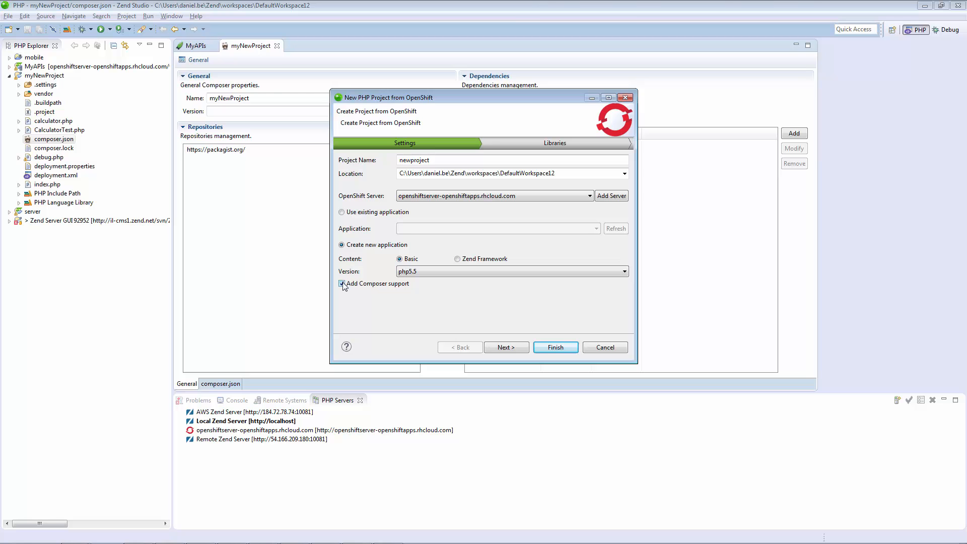
click(554, 347)
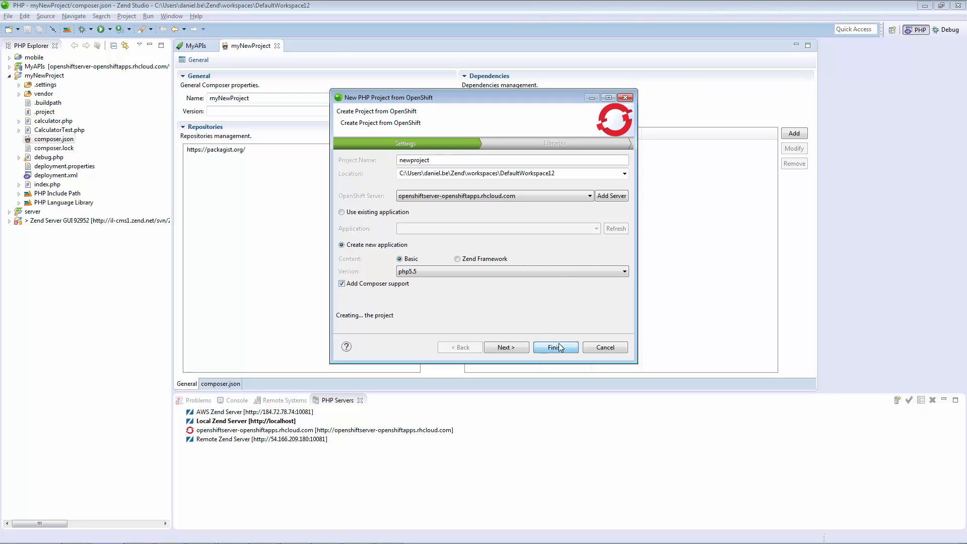
click(554, 347)
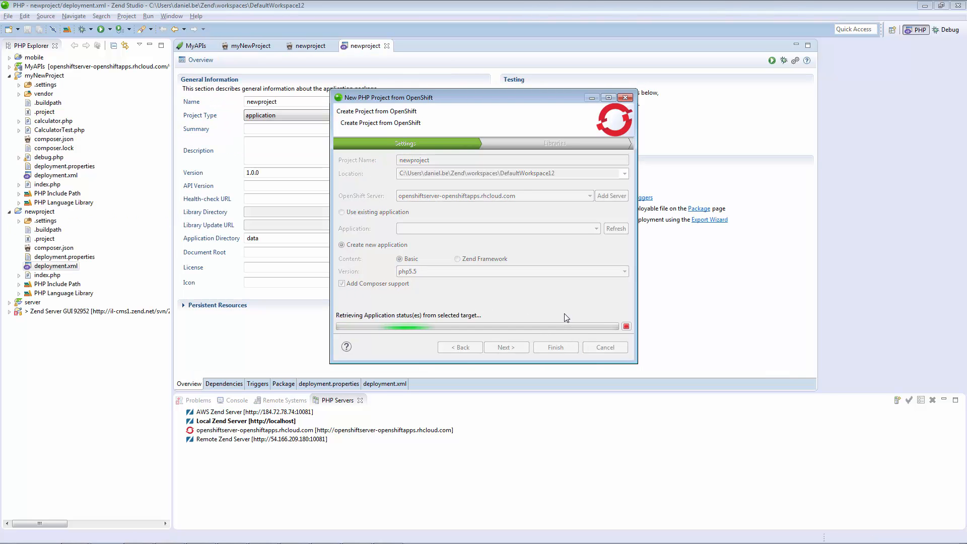